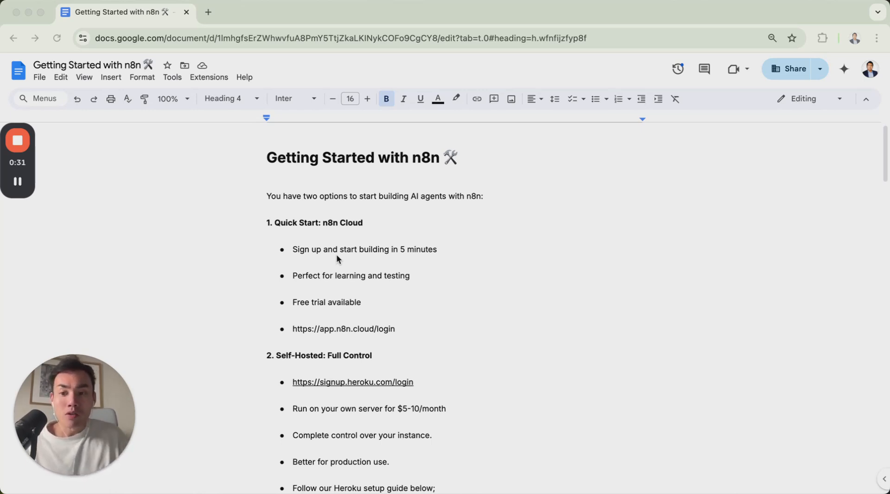
mouse_move(346, 278)
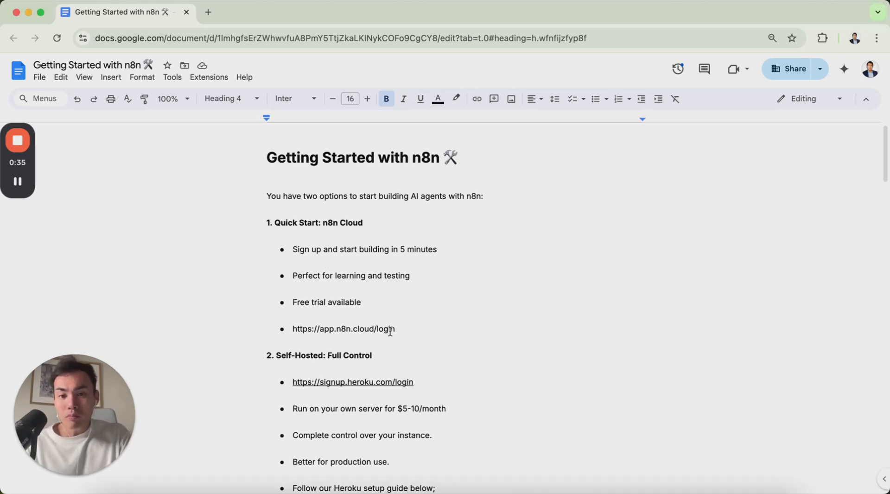
- Confirm after the app.n8n.cloud/login URL so Docs auto-links it
key("enter")
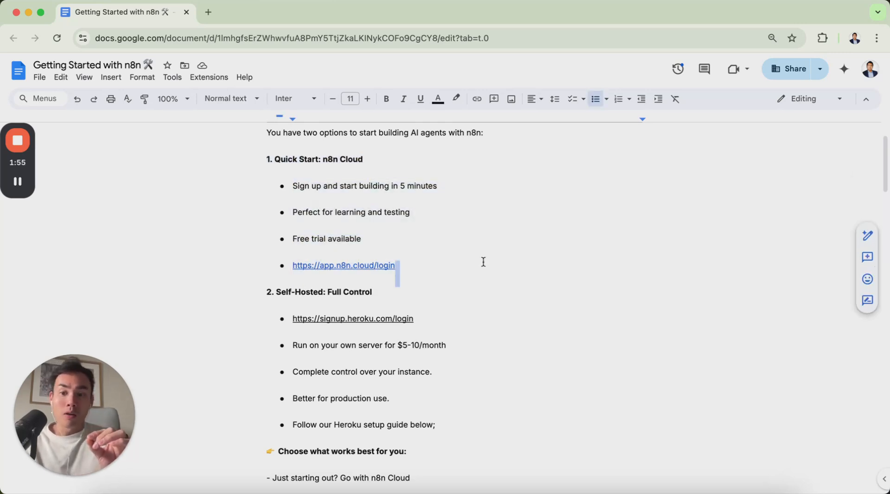
mouse_move(430, 351)
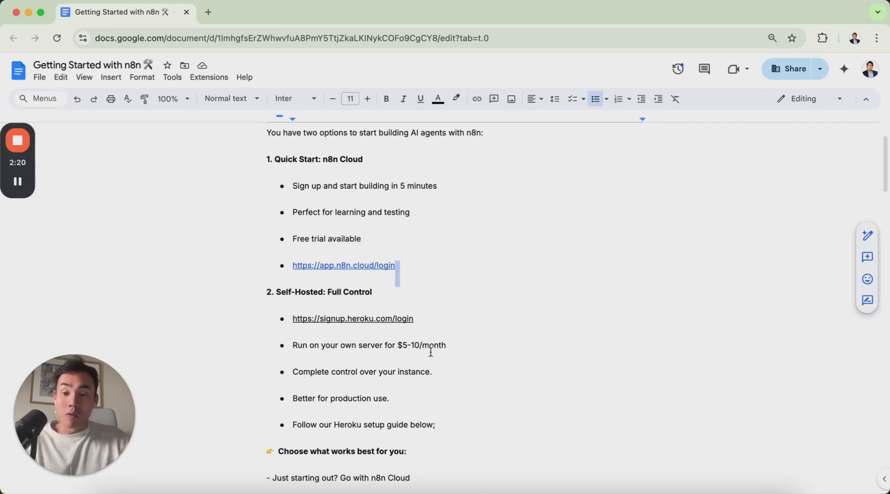
scroll("down", 3)
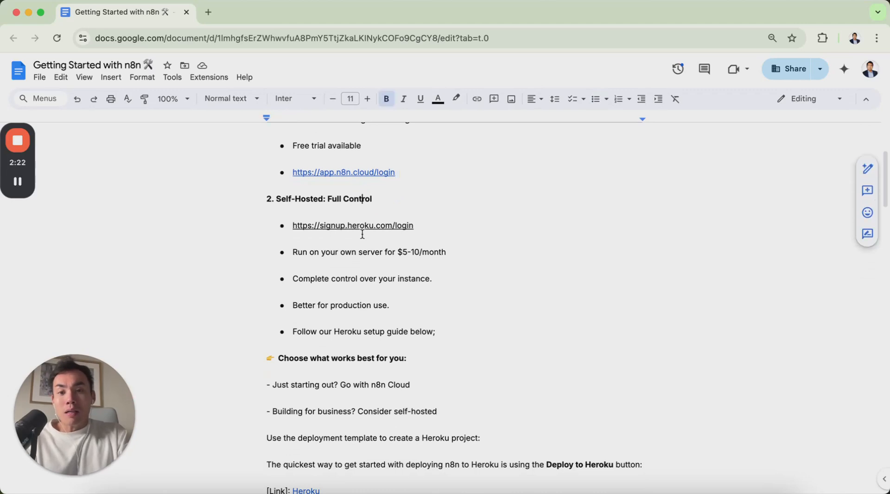
left_click(353, 225)
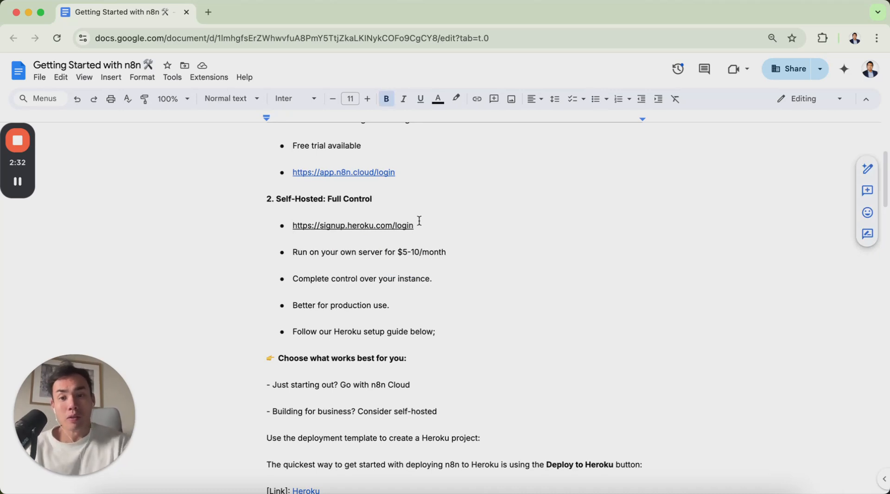
left_click(372, 199)
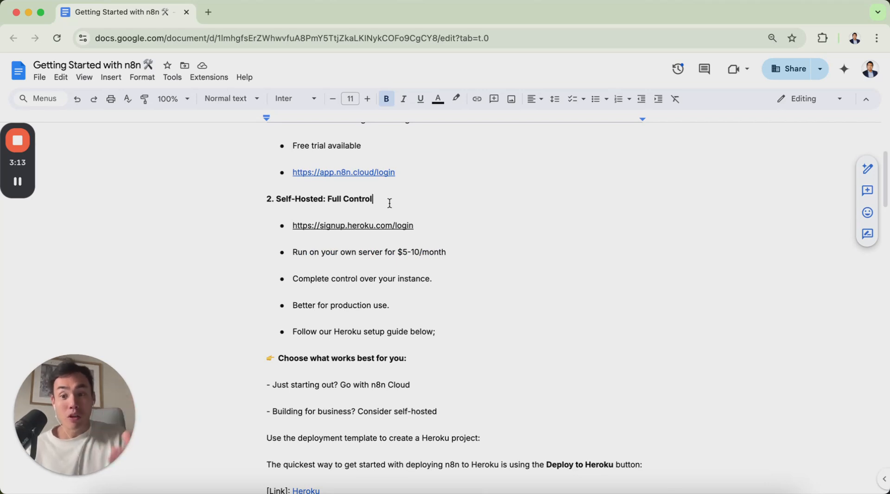
- Follow the guide's signup.heroku.com link, then navigate that tab to heroku.com/pricing
left_click(352, 225)
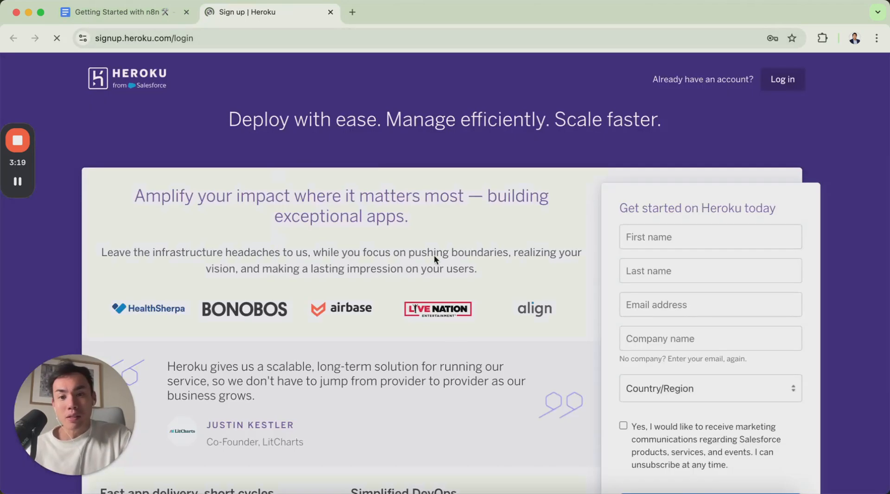
left_click(113, 11)
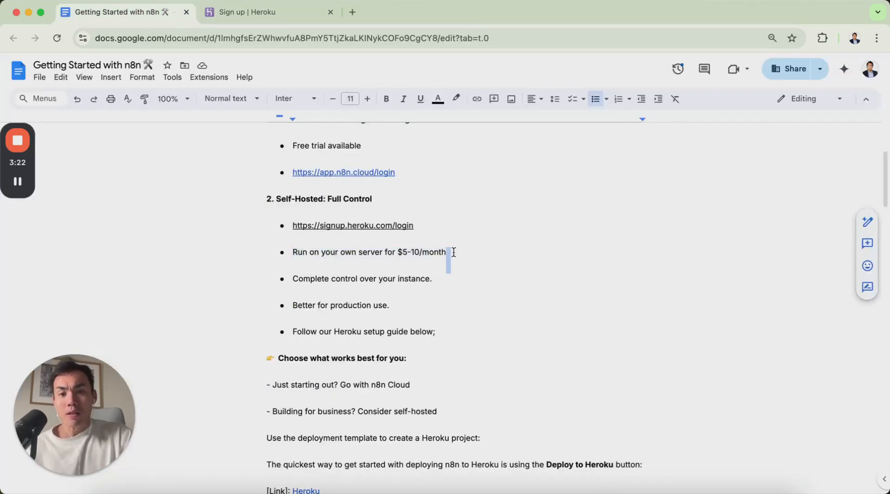
left_click(249, 12)
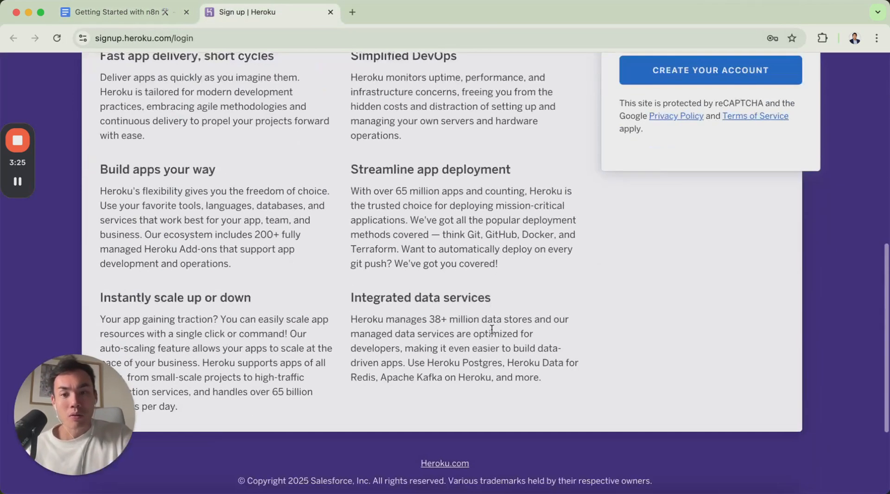
scroll("down", 3)
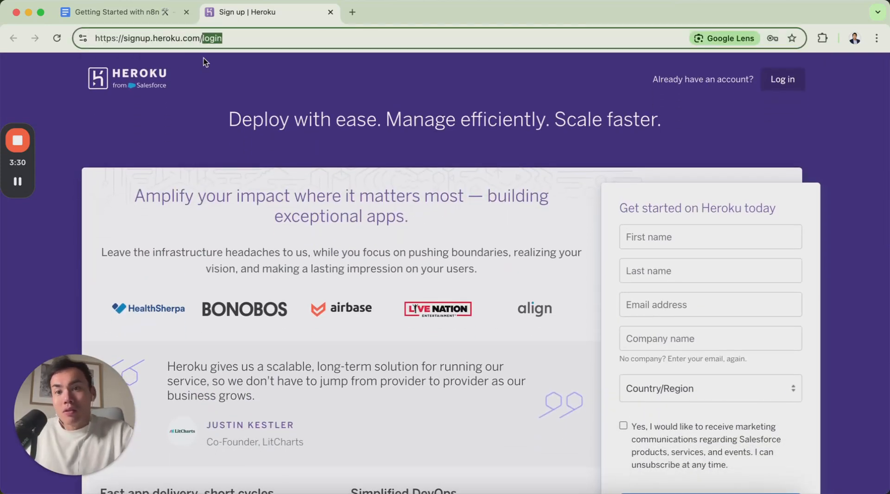
type("heroku.com/pricing/")
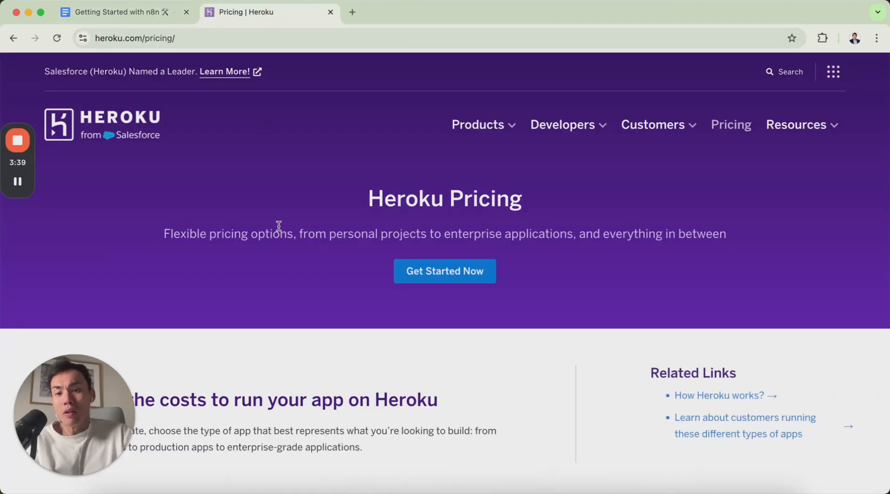
- Scroll to the dyno pricing cards for Eco, Basic, Standard and higher tiers
scroll("down", 3)
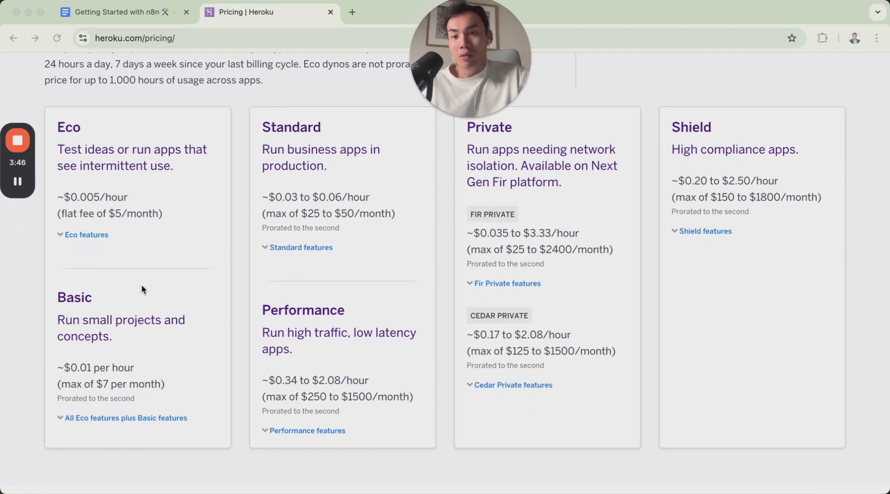
mouse_move(386, 410)
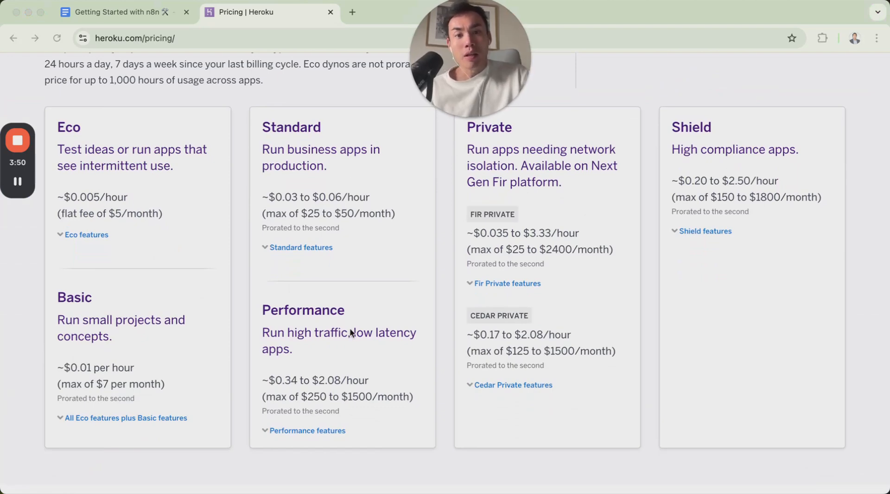
mouse_move(169, 245)
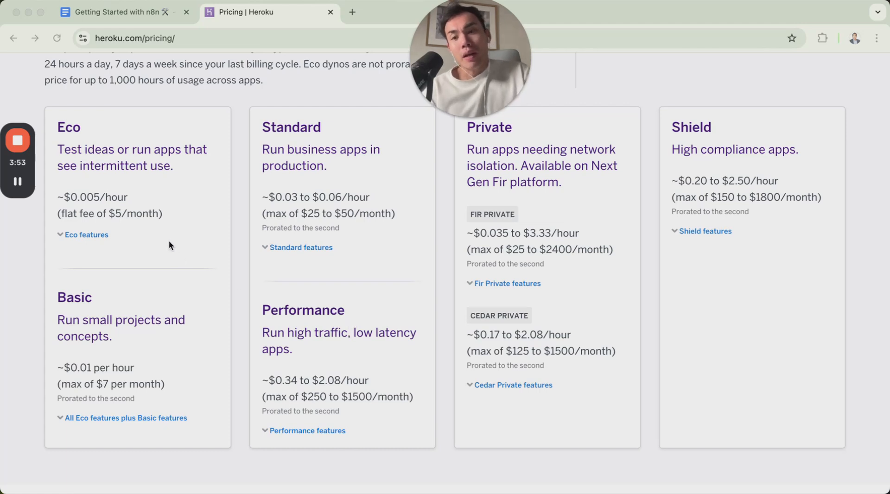
mouse_move(176, 385)
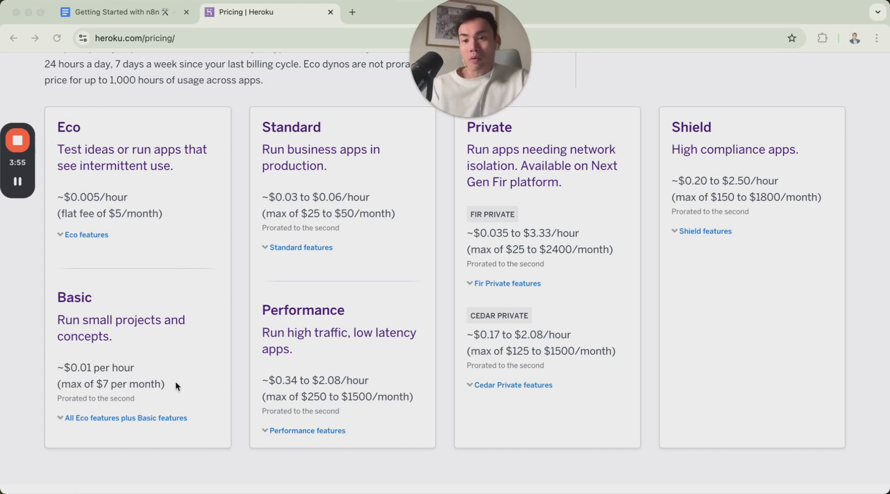
mouse_move(204, 305)
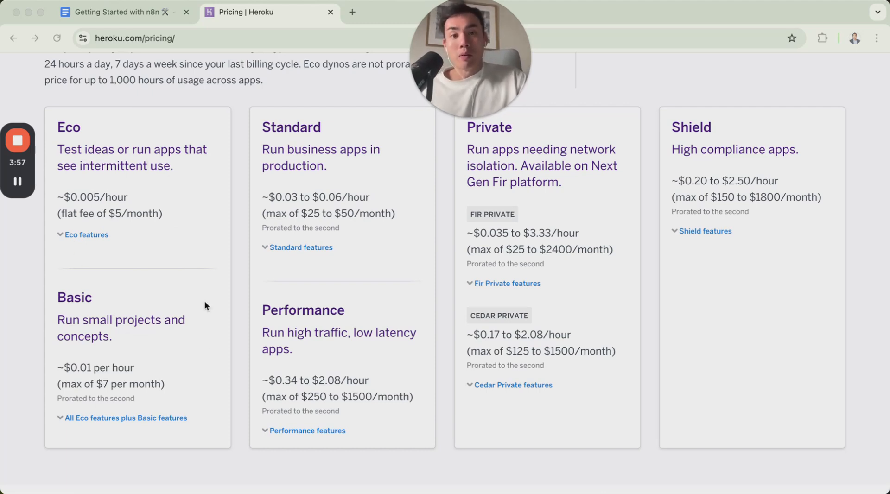
mouse_move(548, 341)
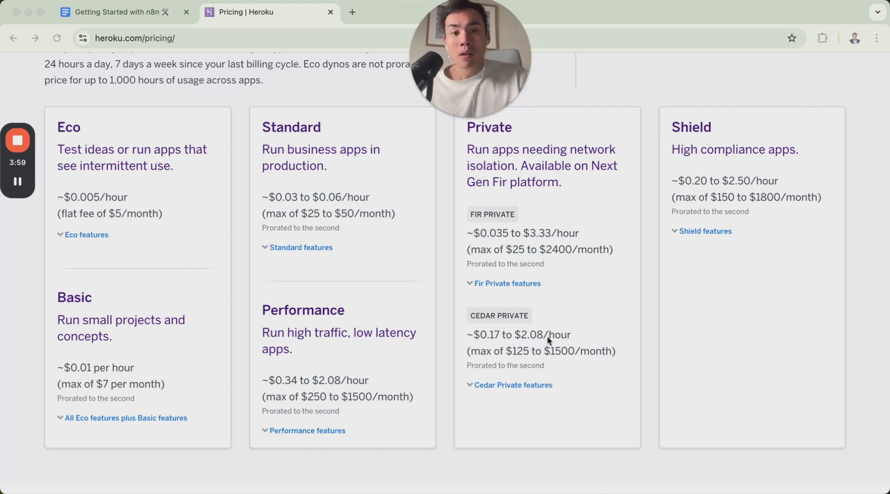
mouse_move(414, 356)
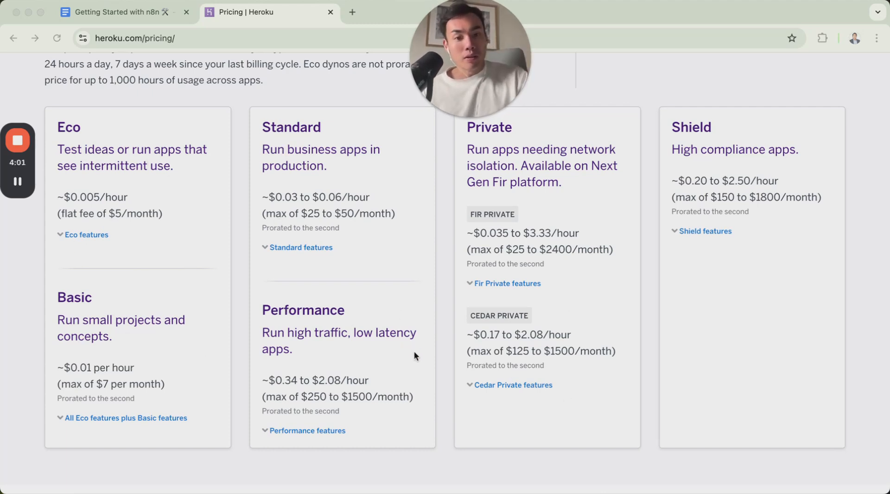
mouse_move(106, 128)
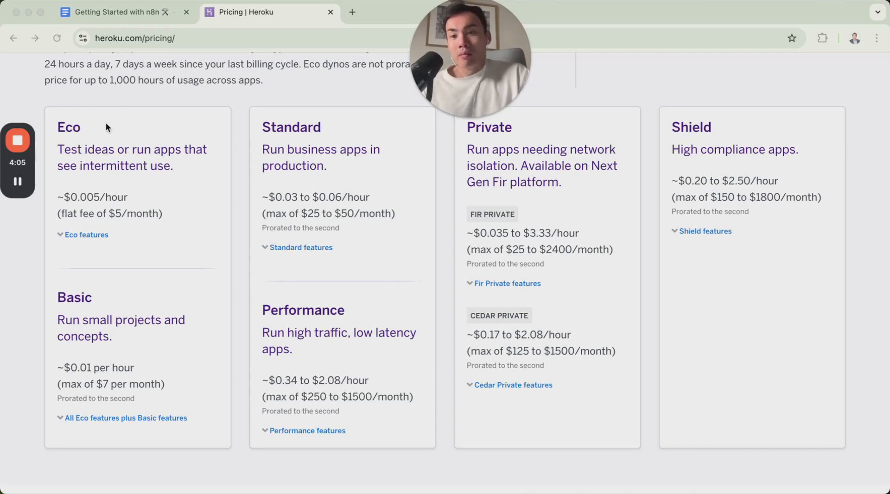
mouse_move(268, 406)
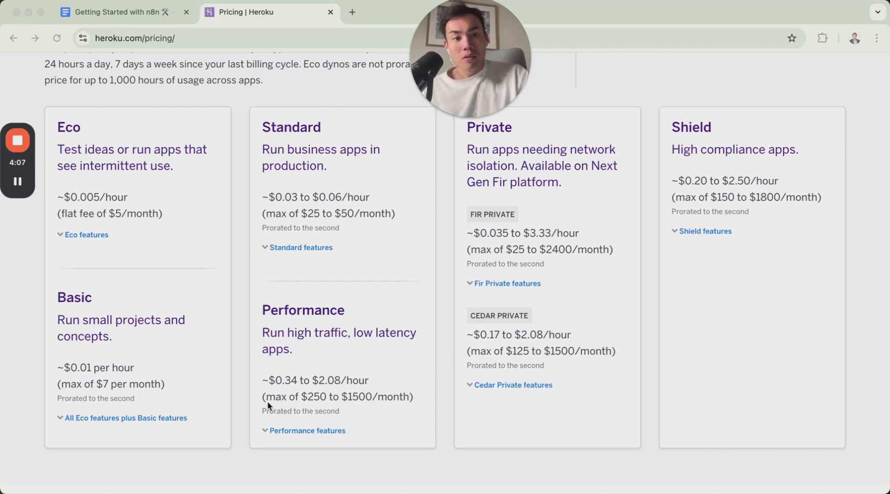
mouse_move(557, 235)
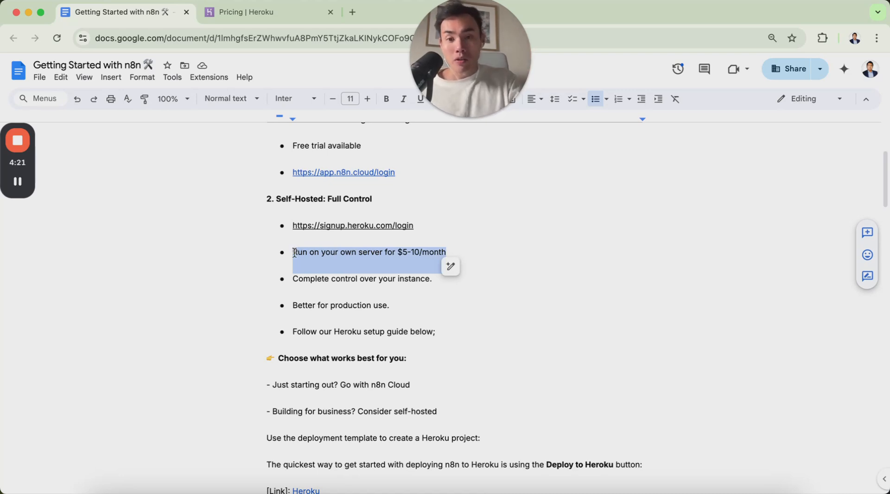
- Launch the guide's Heroku deployment template link in a new tab, staying on the Docs guide
scroll("down", 3)
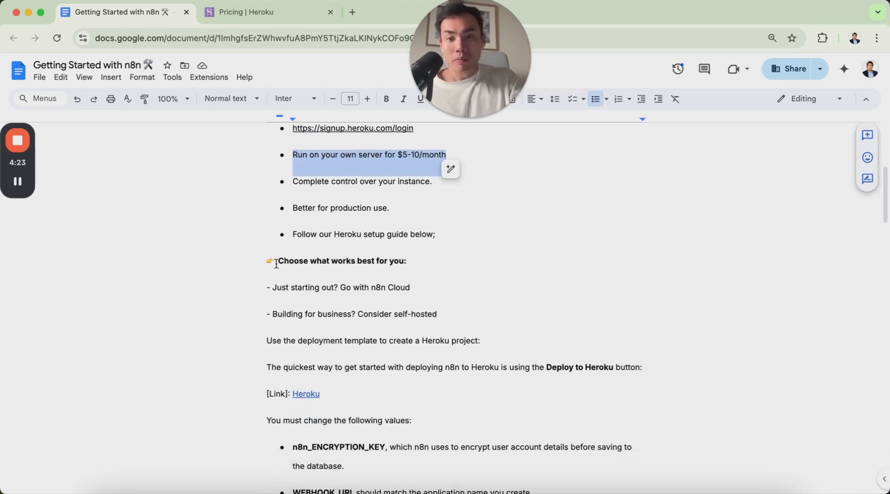
scroll("down", 3)
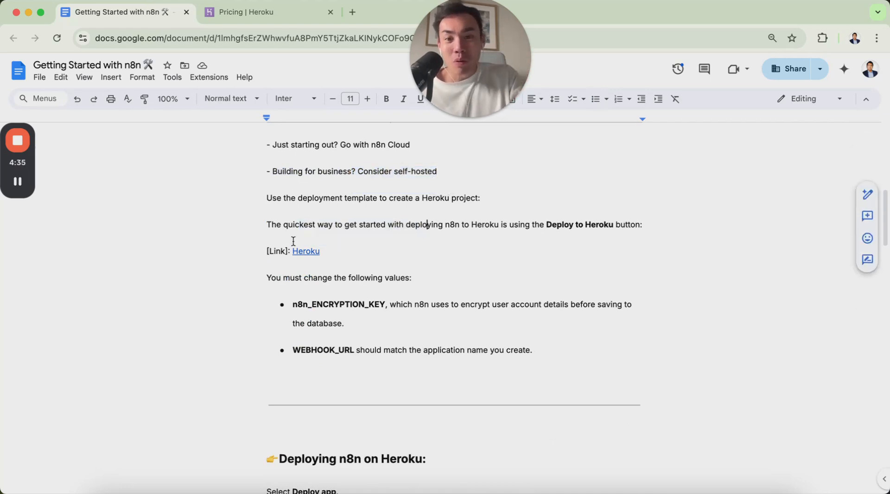
left_click(304, 250)
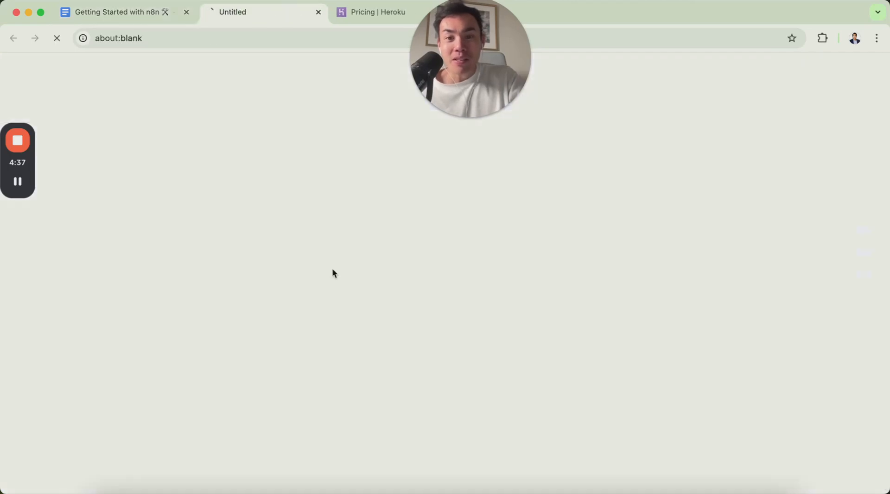
left_click(113, 12)
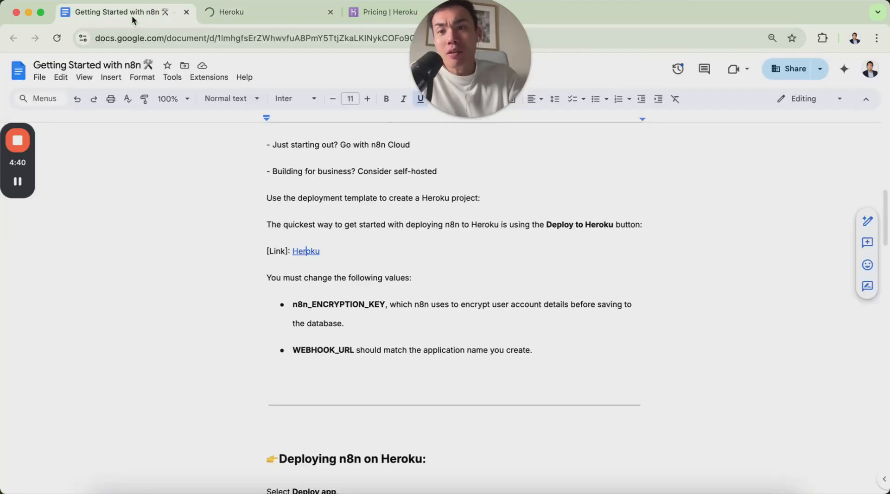
- Log in on the Heroku tab to reach Create New App for the n8n template
left_click(256, 11)
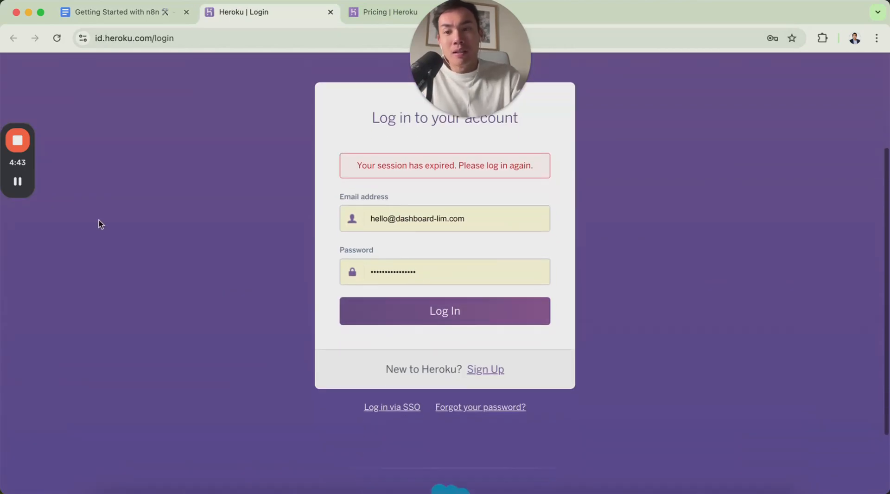
left_click(444, 310)
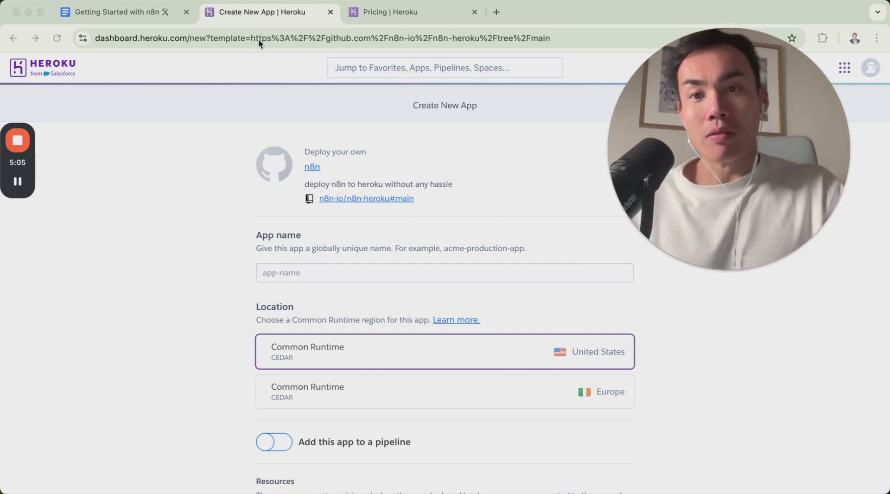
- Name the app another-test-with-lim after checking the guide, keeping the United States region
left_click(113, 12)
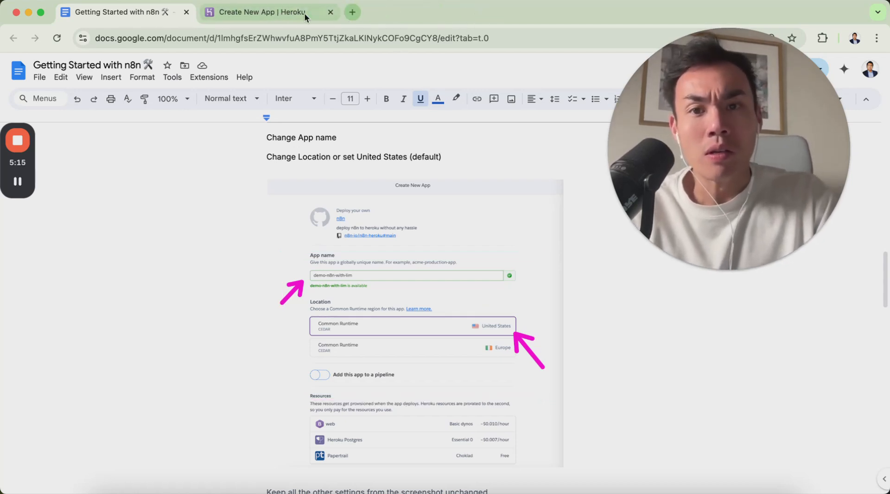
left_click(264, 12)
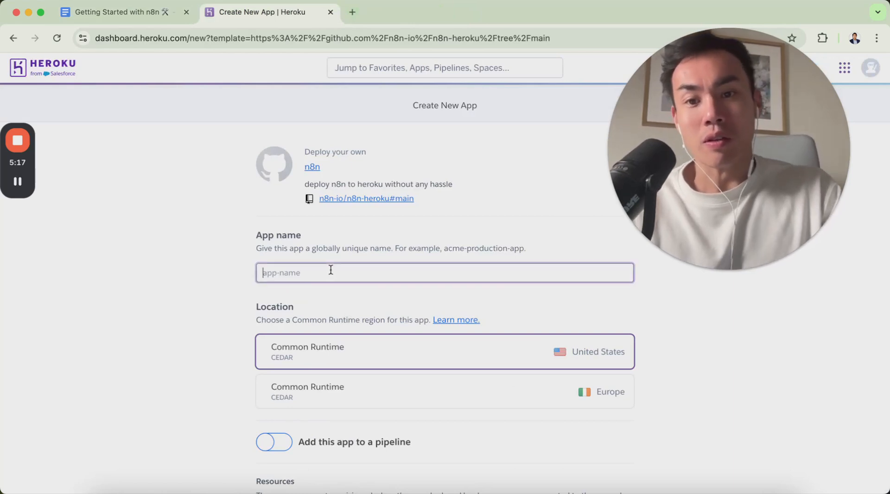
type("another-test-with-lim")
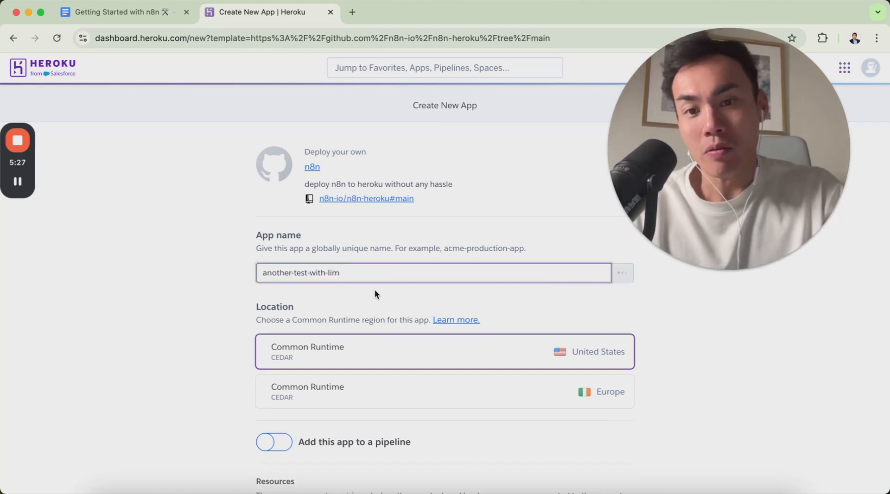
scroll("down", 3)
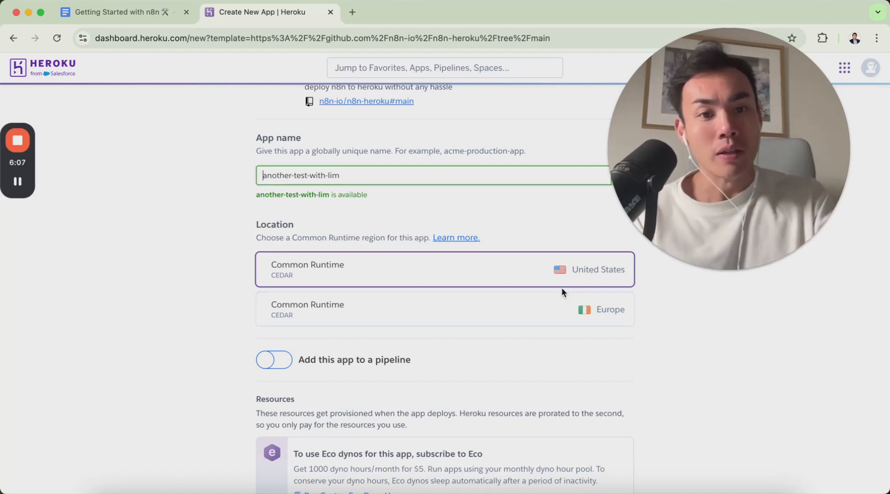
mouse_move(599, 340)
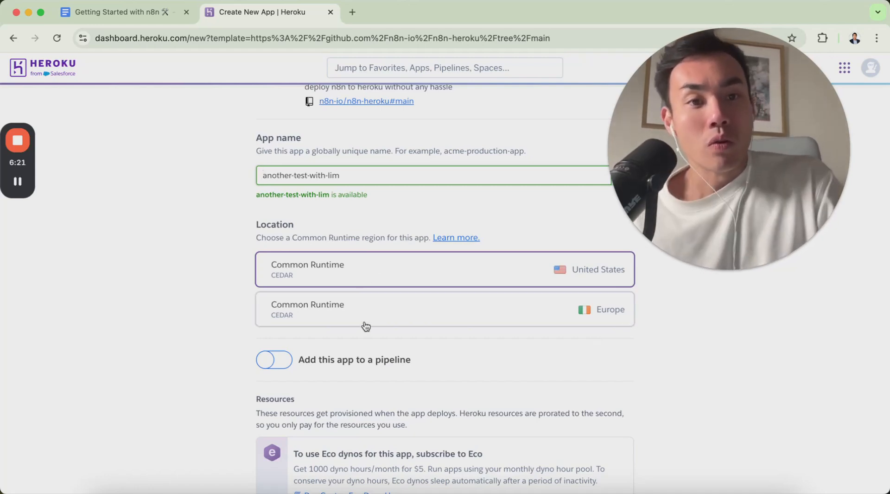
scroll("down", 3)
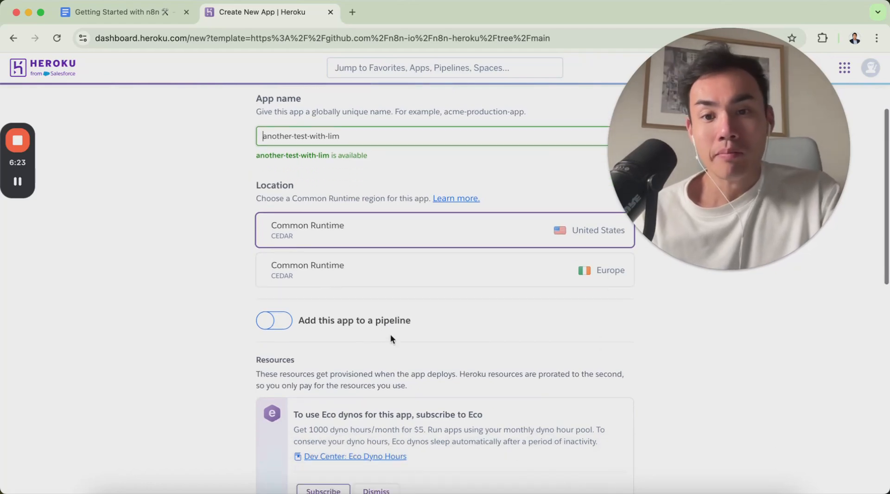
scroll("down", 3)
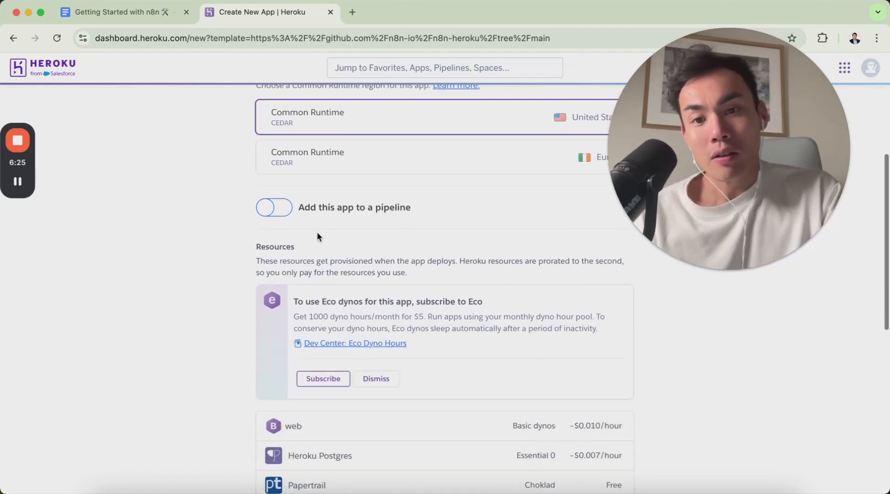
scroll("down", 3)
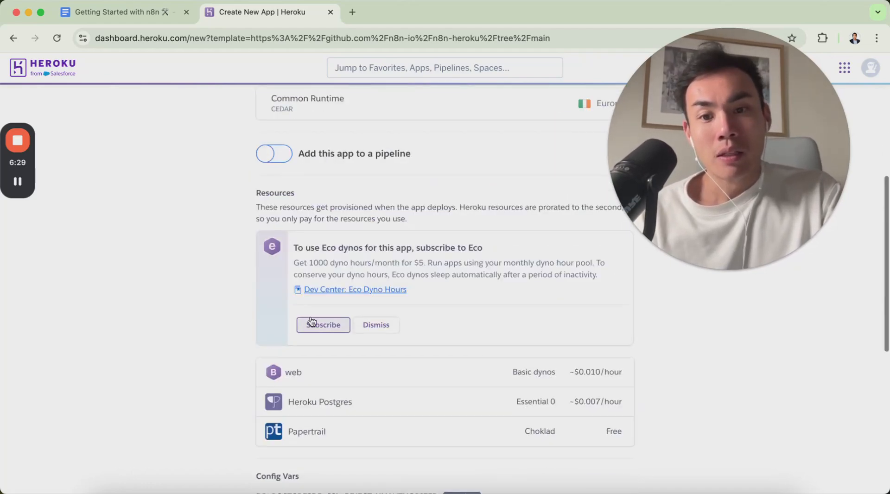
left_click_drag(294, 247, 453, 248)
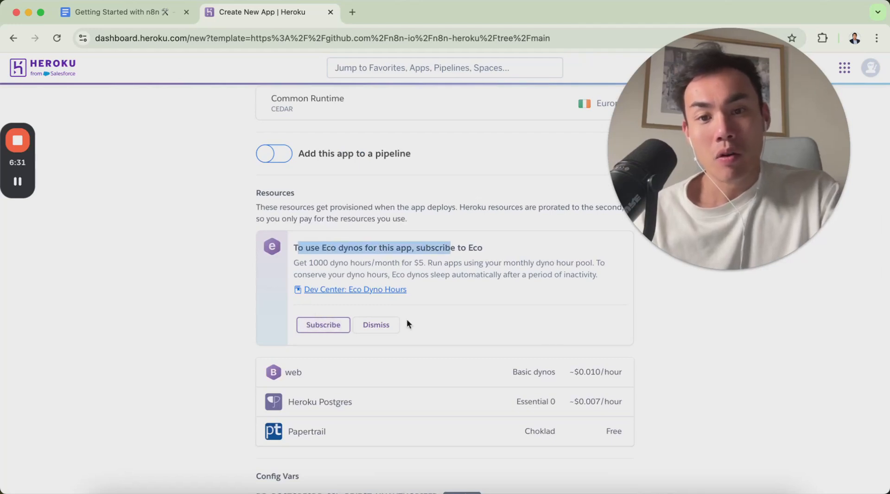
scroll("down", 3)
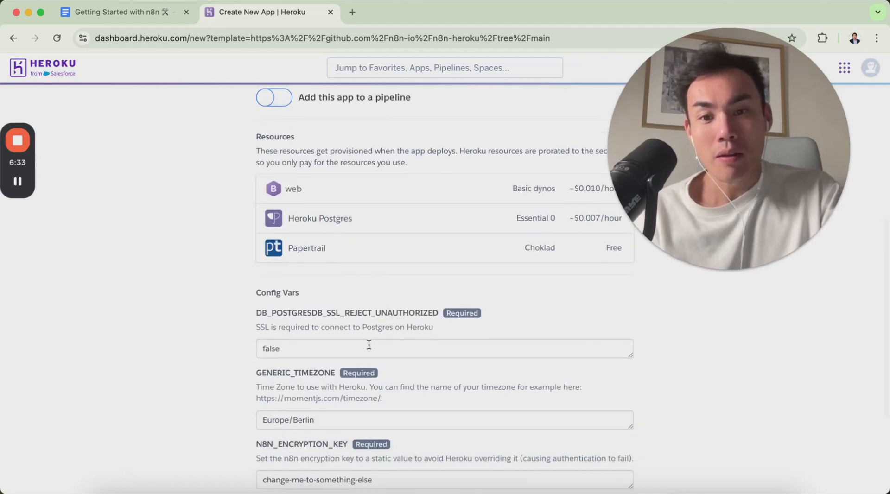
scroll("down", 3)
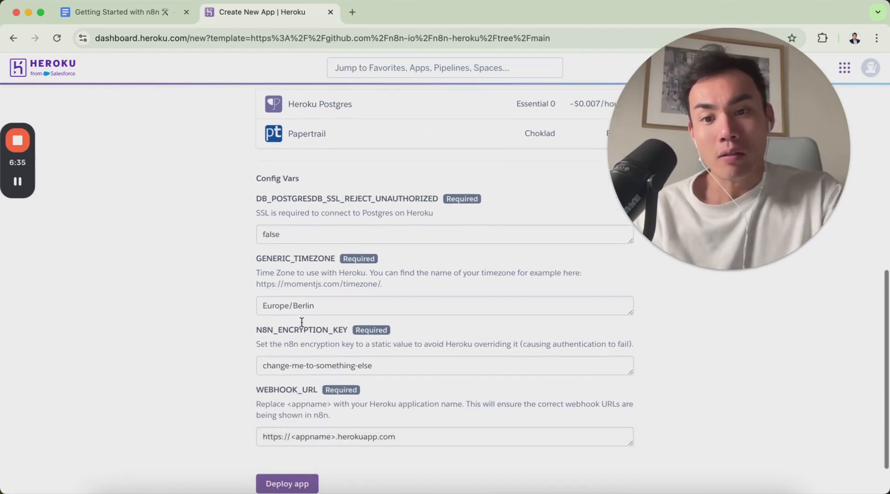
left_click(444, 305)
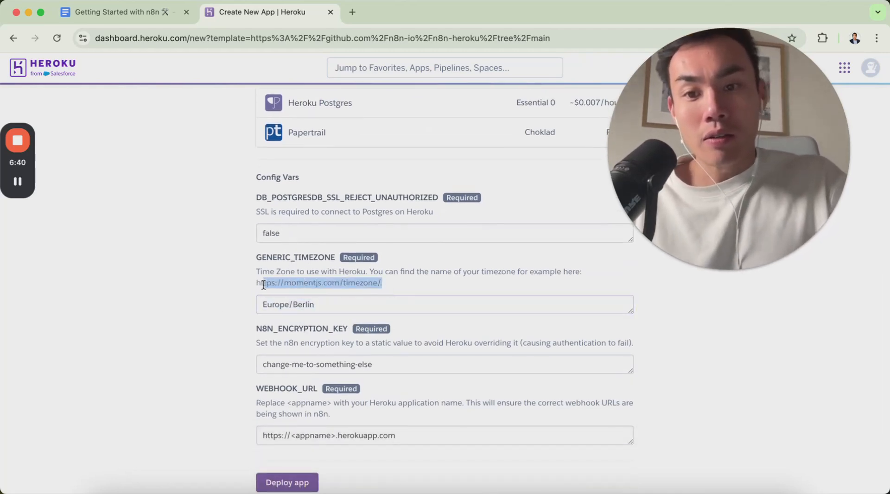
- Follow the momentjs.com/timezone link and scroll to timezone name examples like America/New_York
left_click(319, 283)
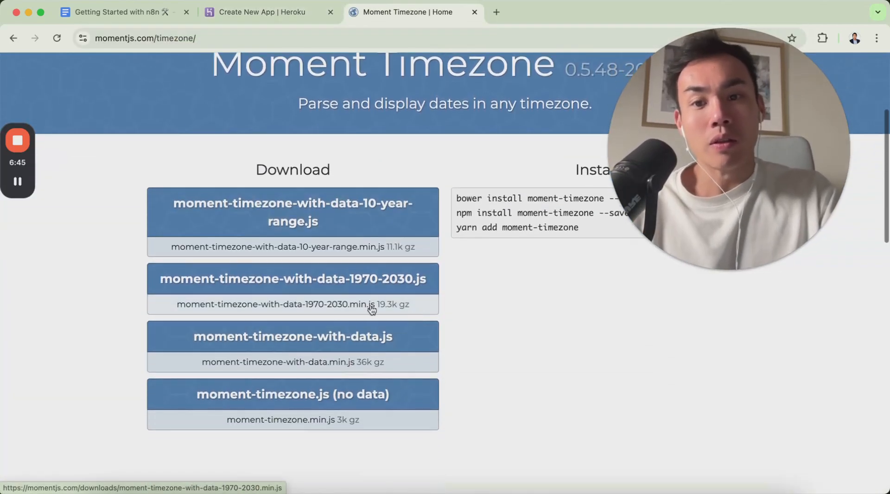
scroll("down", 3)
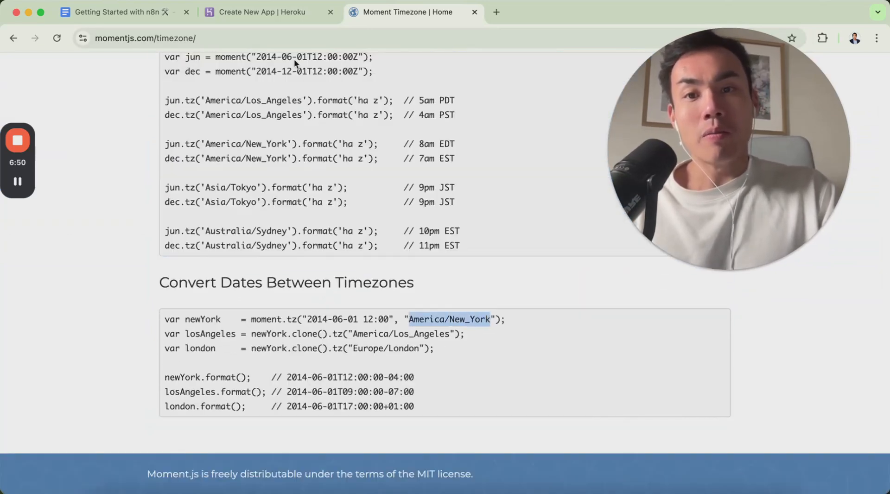
- Select the GENERIC_TIMEZONE value Europe/Berlin to replace it with Australia/Sydney
left_click(267, 13)
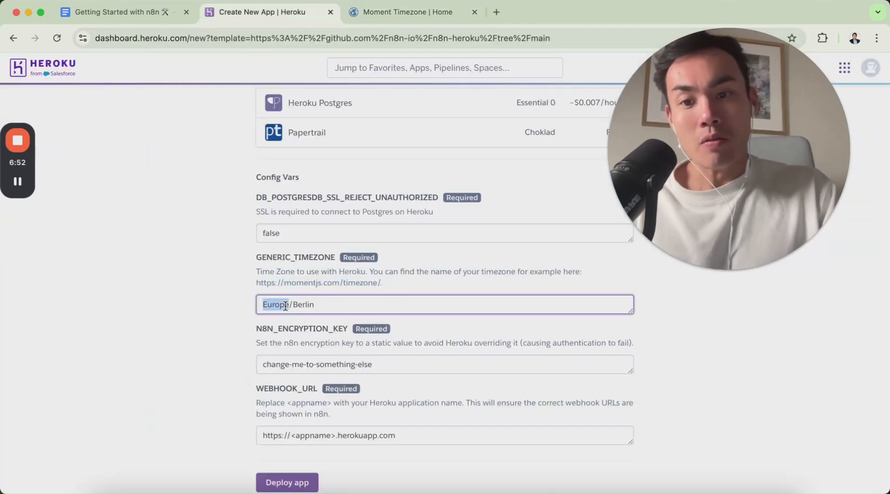
left_click(405, 12)
type("Australia/Sydney")
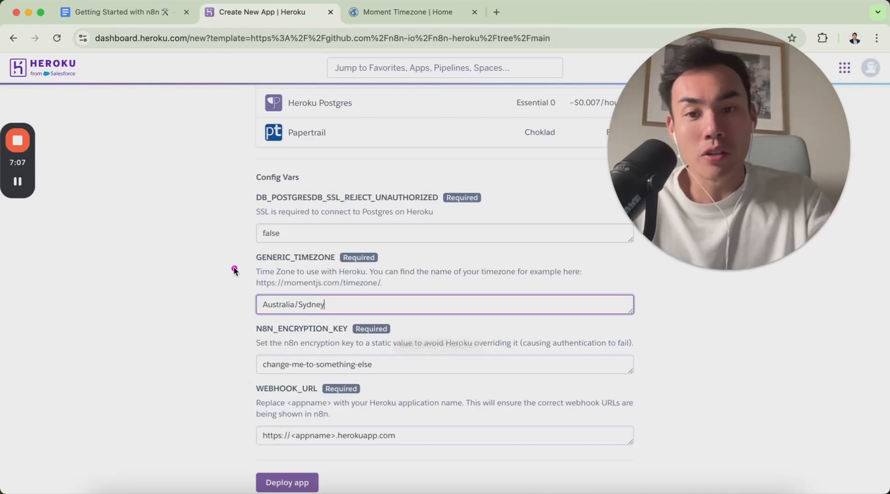
mouse_move(385, 328)
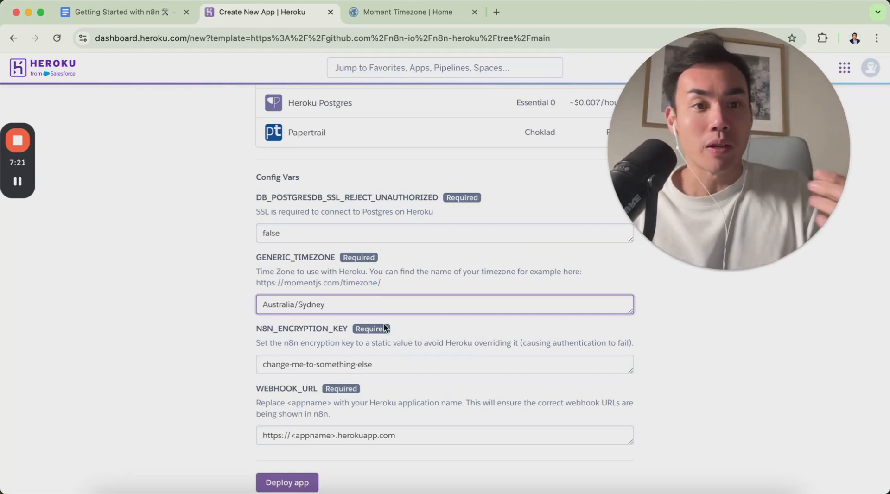
mouse_move(386, 343)
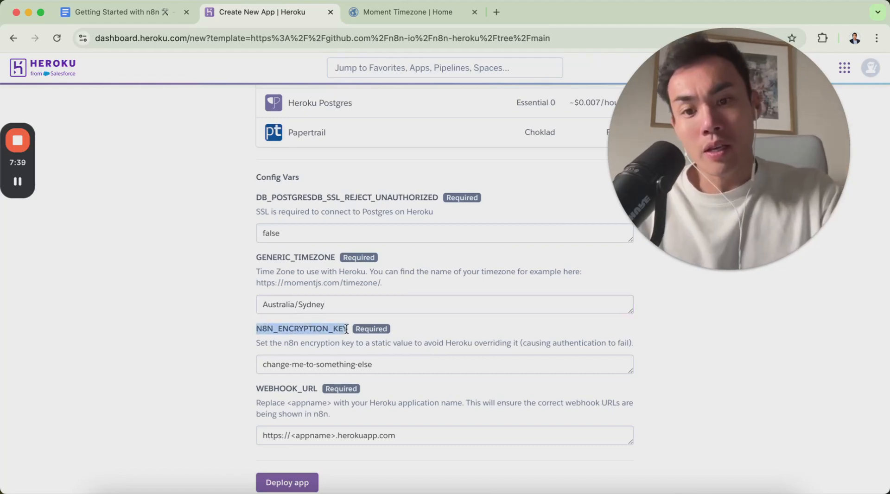
- Locate and select the guide's openssl rand -hex 32 command and the webhook URL instruction
left_click(120, 12)
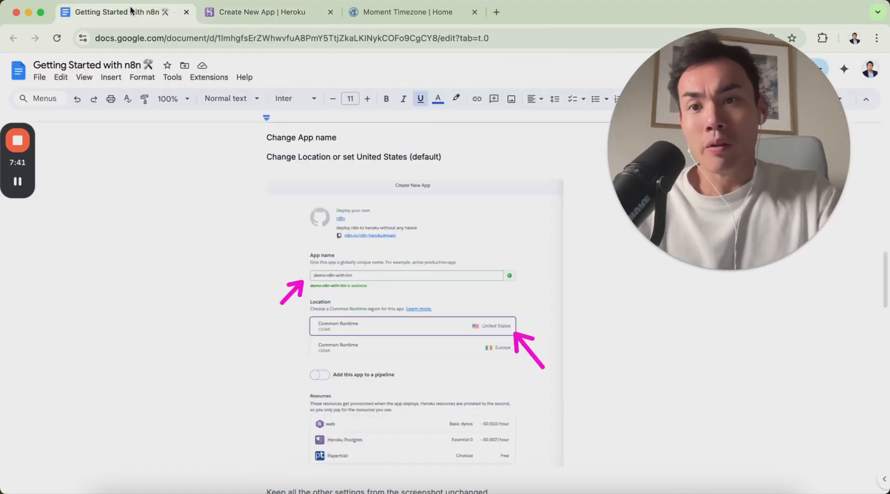
scroll("down", 3)
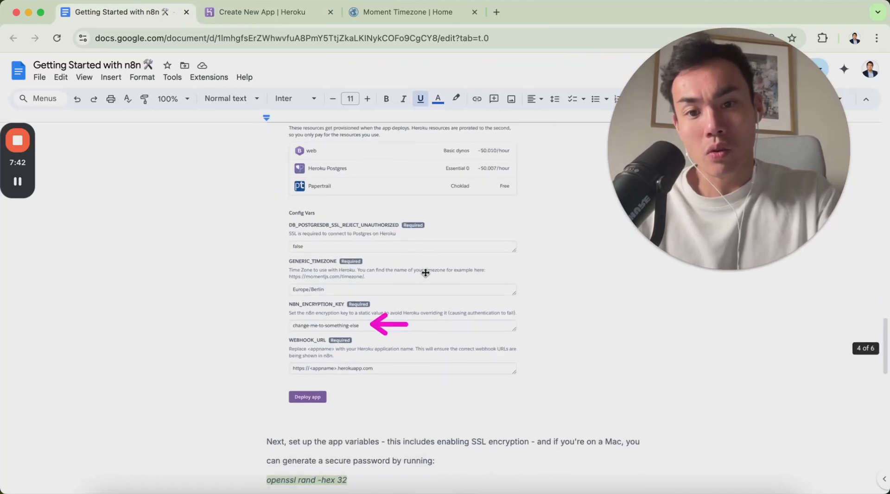
scroll("down", 3)
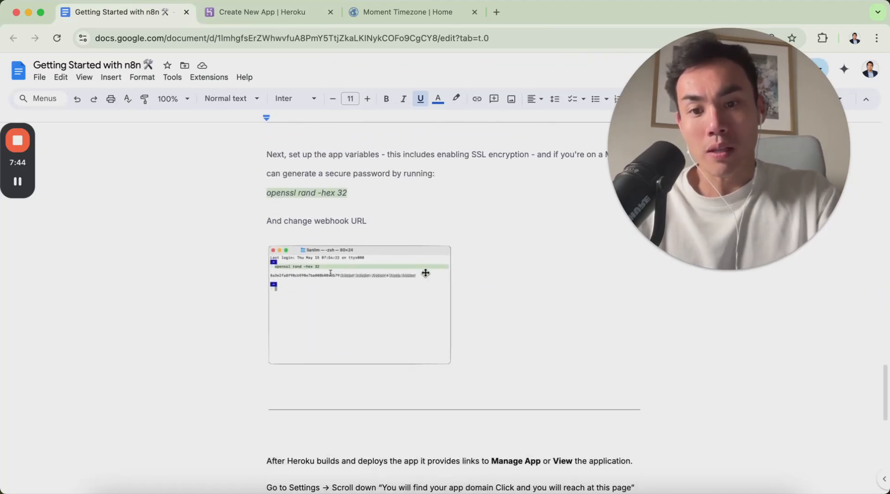
scroll("down", 3)
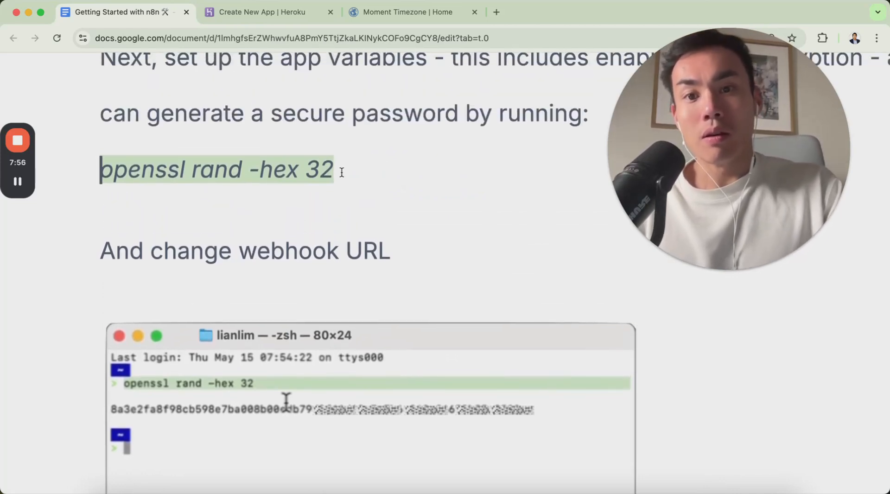
left_click_drag(100, 169, 334, 233)
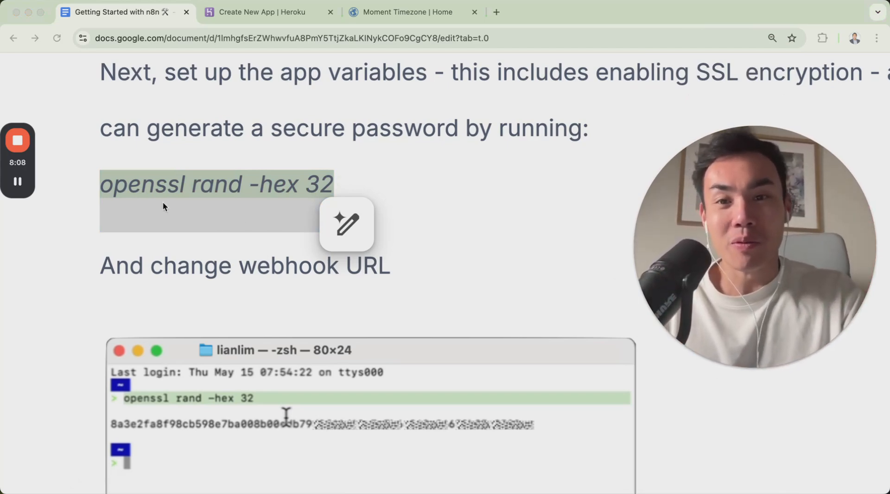
scroll("down", 3)
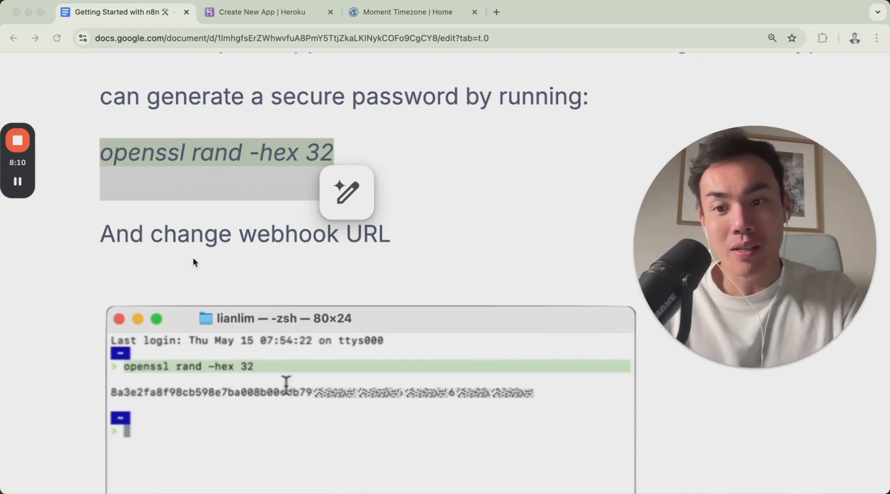
left_click_drag(88, 384, 627, 384)
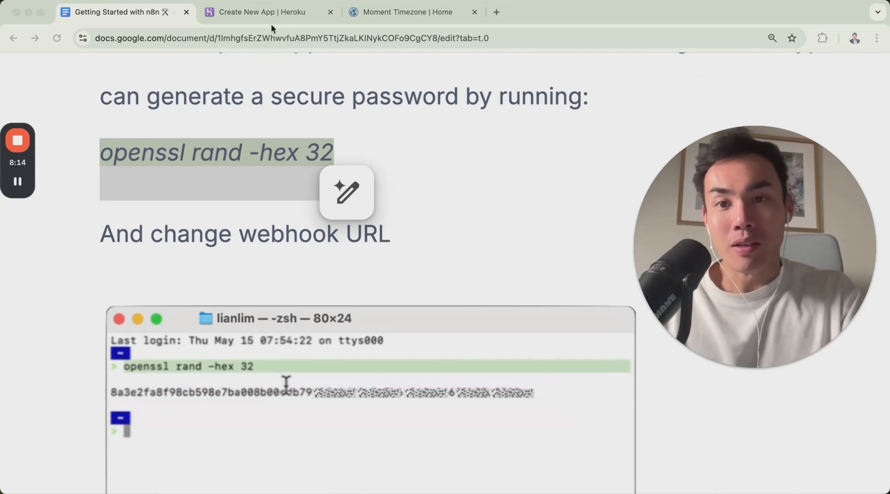
- Review the Config Vars section against the guide, with WEBHOOK_URL pointing to another-test-with-lim.herokuapp.com
left_click(261, 12)
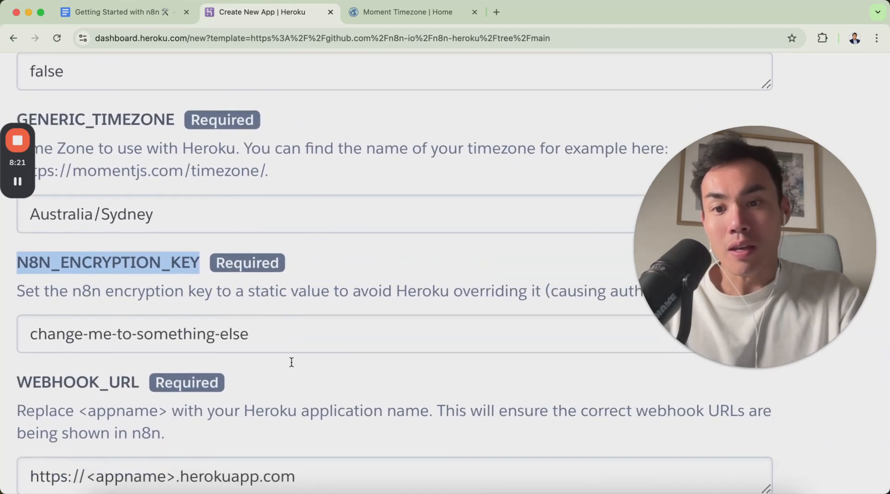
scroll("down", 3)
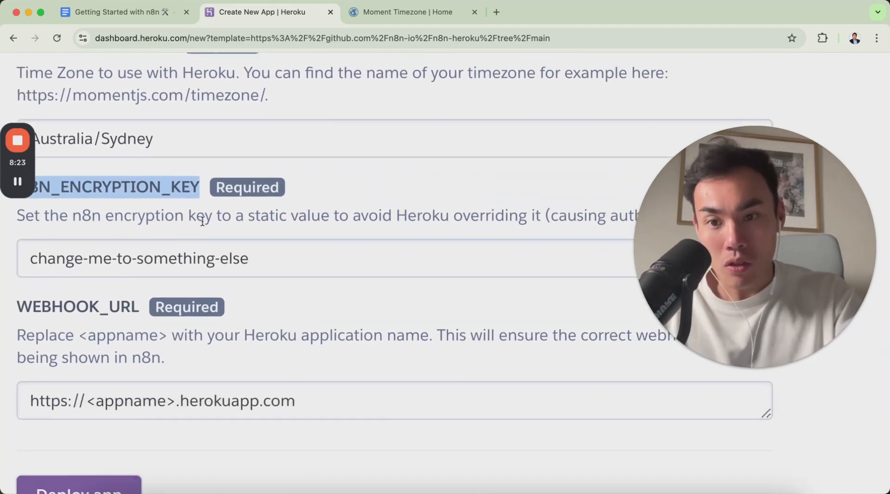
scroll("right", 3)
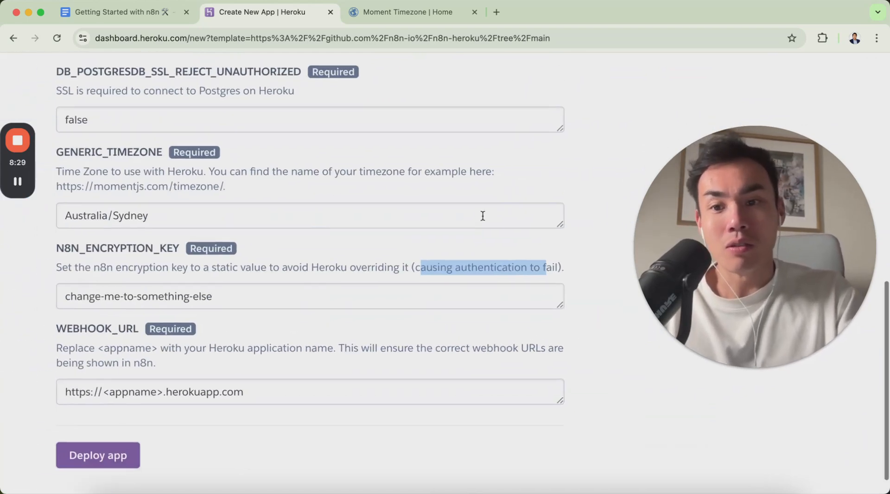
left_click(120, 12)
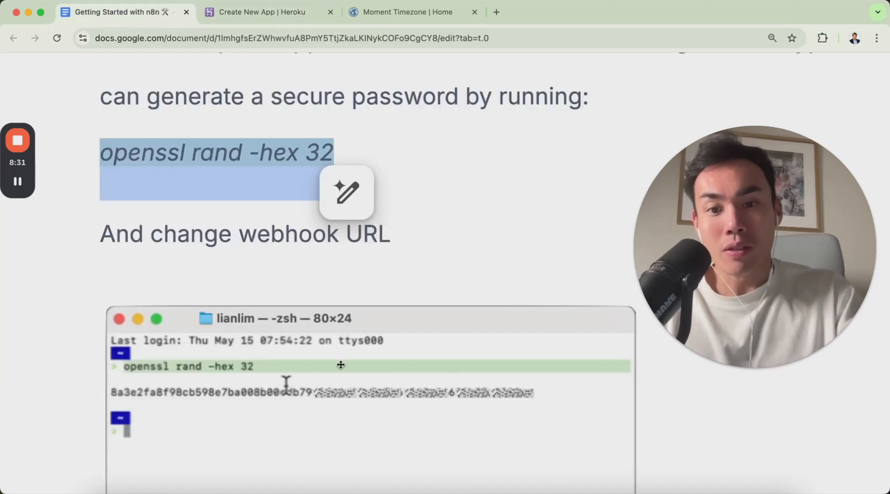
left_click(267, 12)
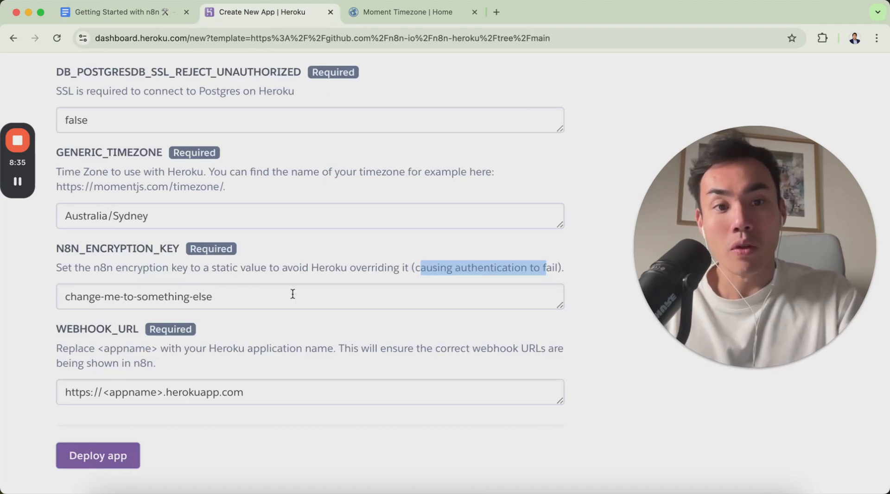
- Select the placeholder N8N_ENCRYPTION_KEY value and return to the guide for the key command
scroll("down", 3)
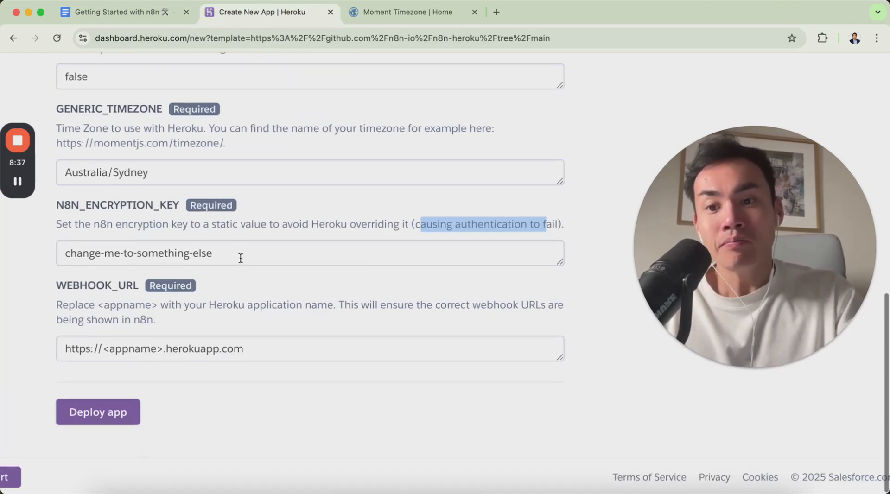
double_click(133, 348)
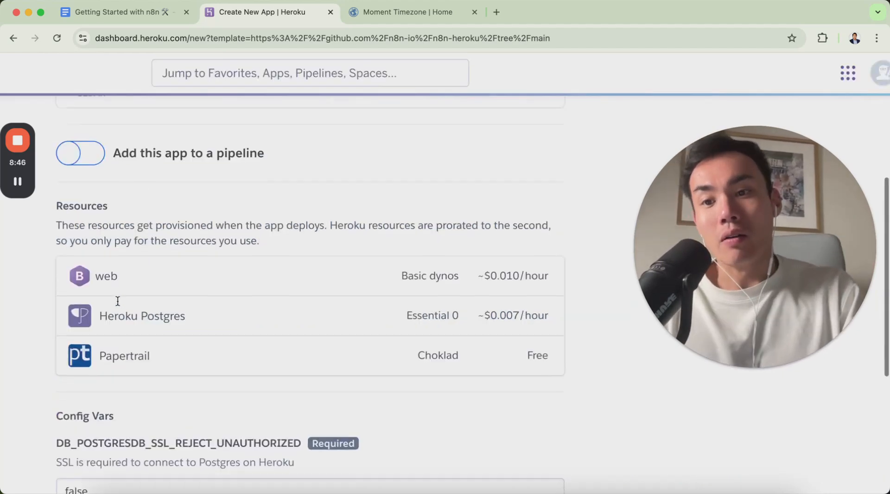
scroll("down", 3)
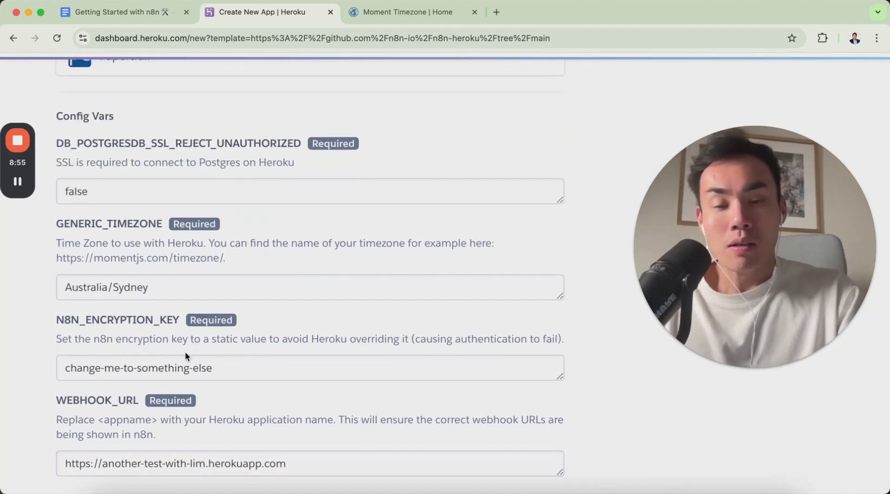
left_click(113, 12)
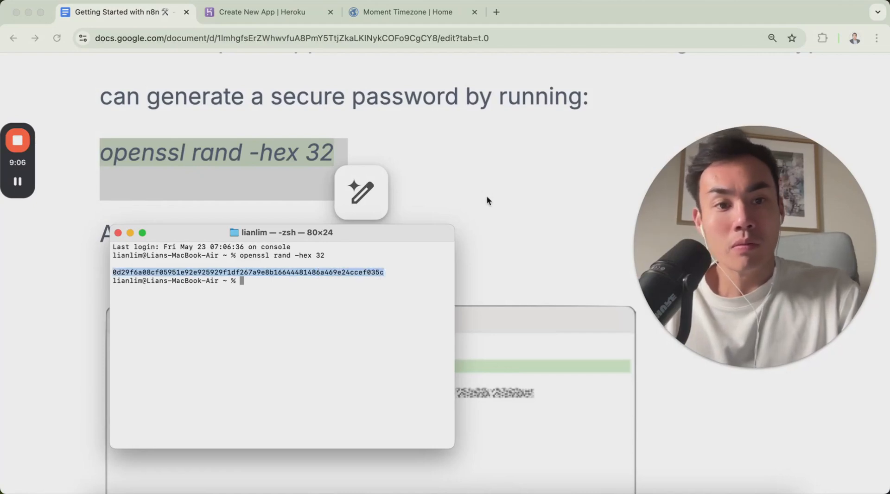
- Return from Terminal to the Heroku app creation page with the hex key copied
left_click(262, 12)
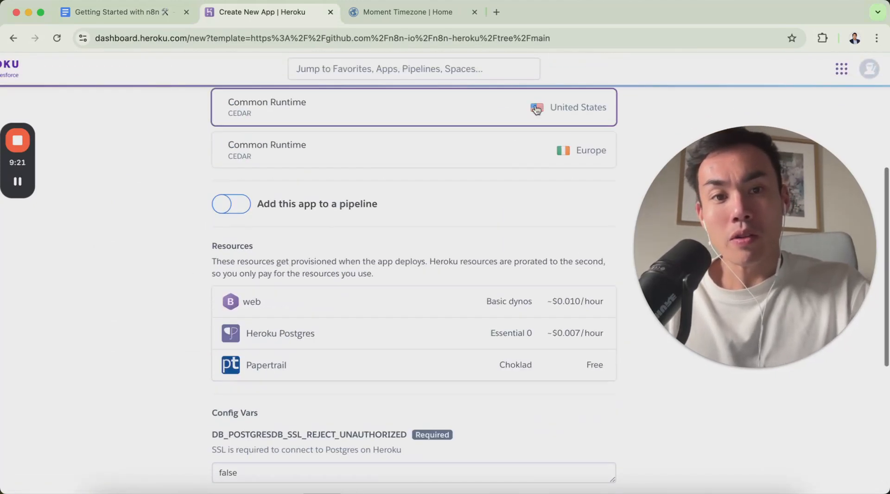
- Start deploying the configured n8n app and follow the build log
scroll("down", 3)
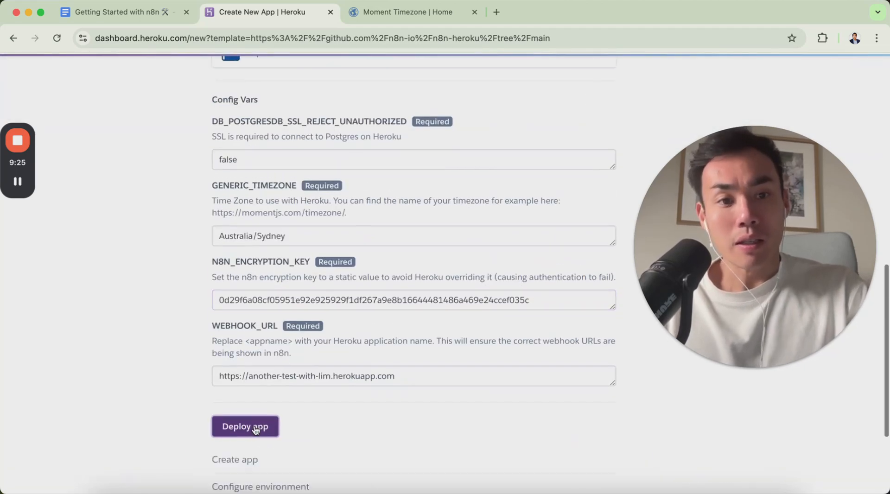
left_click(244, 426)
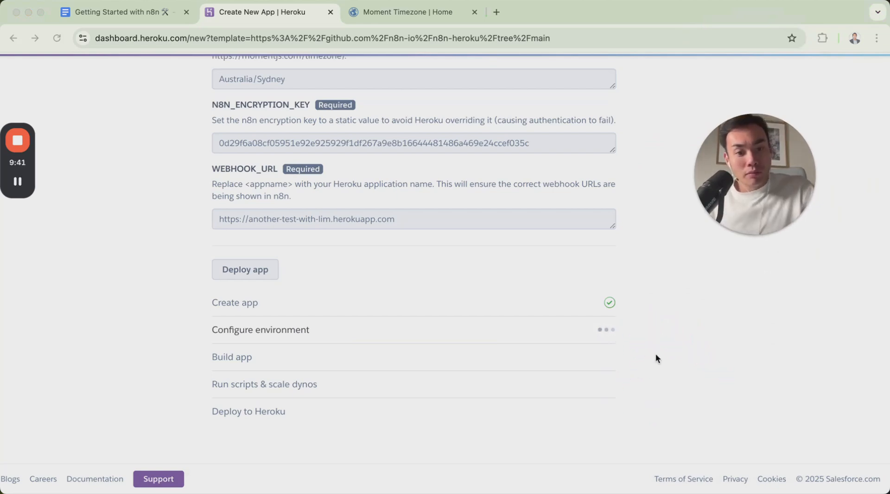
mouse_move(649, 331)
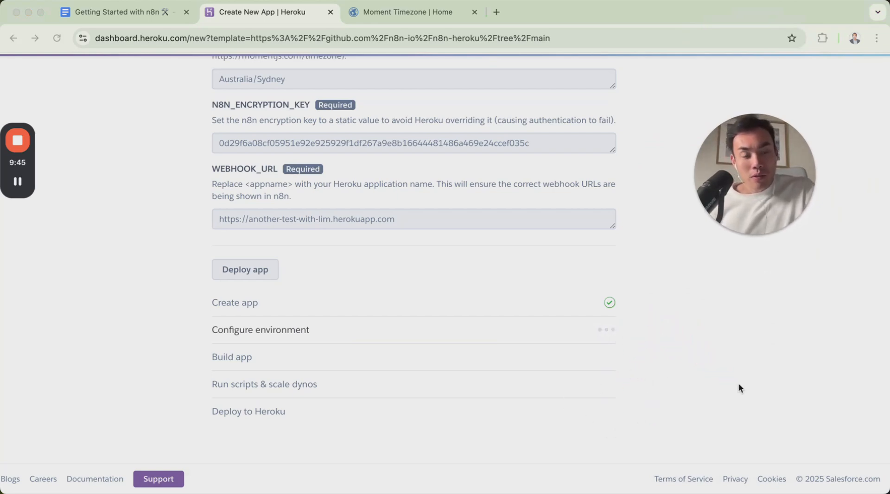
mouse_move(570, 299)
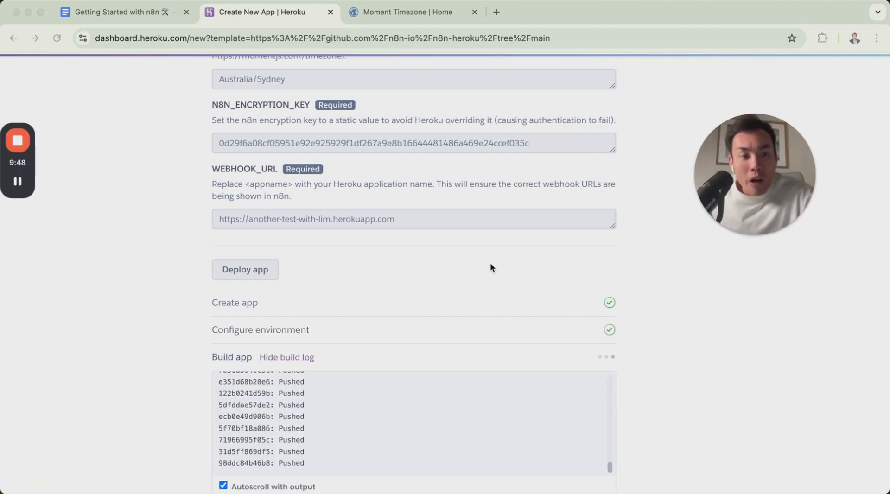
scroll("down", 3)
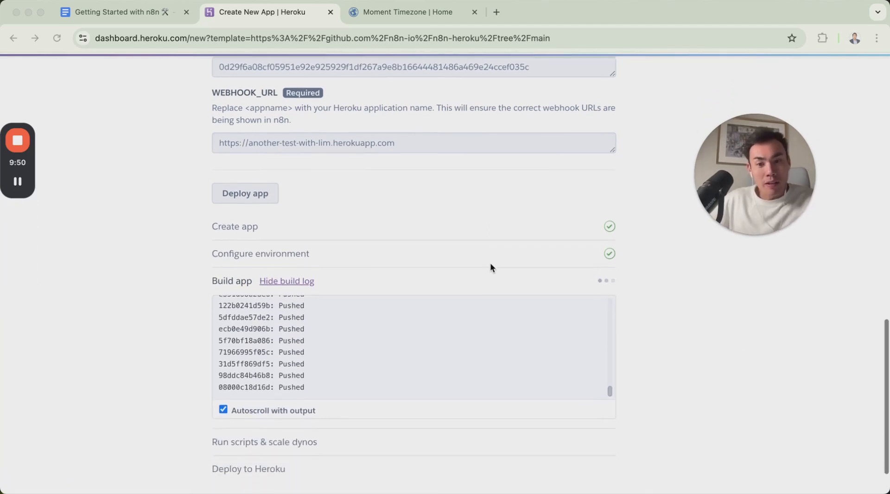
mouse_move(358, 272)
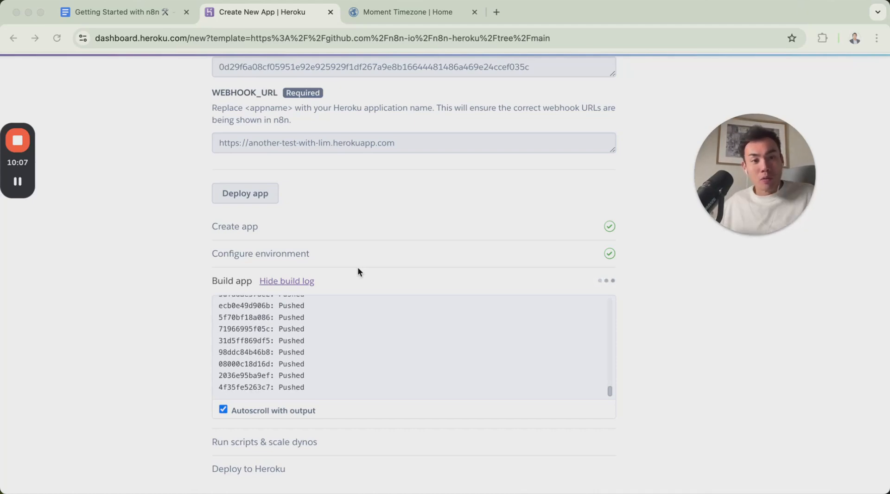
mouse_move(147, 262)
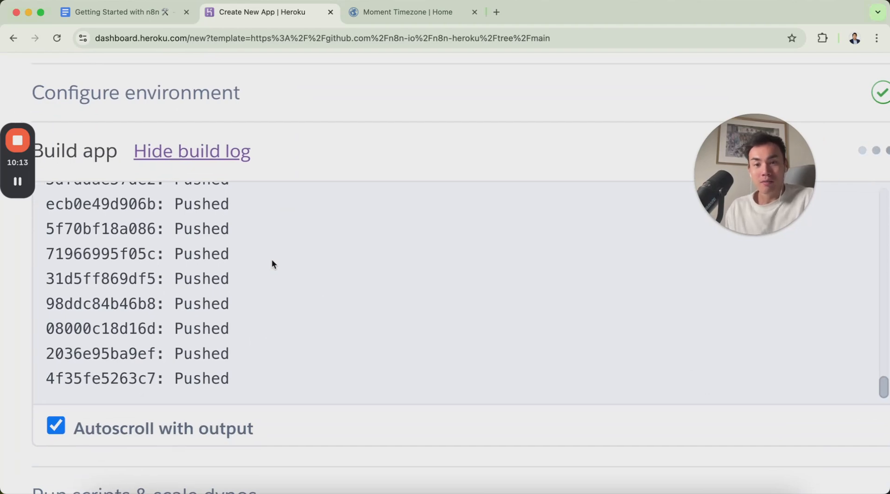
- Stop the build log autoscrolling and review the completed build and deploy steps
left_click(56, 425)
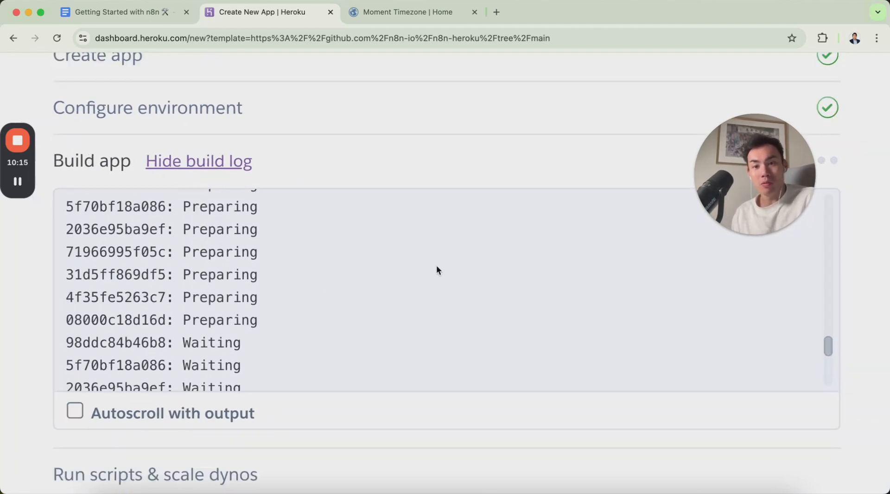
left_click(74, 219)
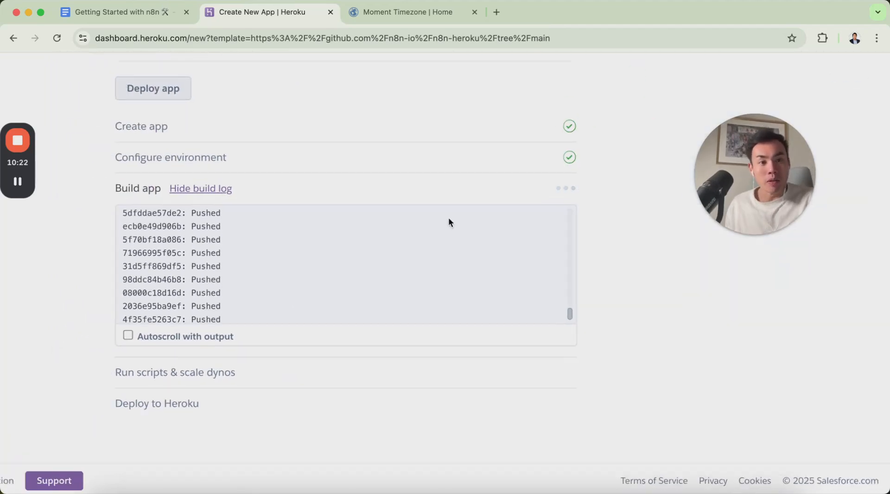
left_click(128, 335)
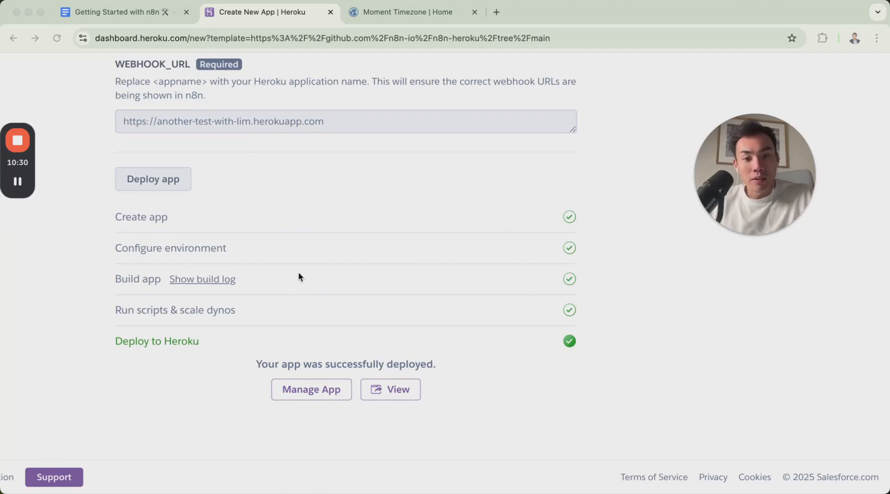
mouse_move(330, 356)
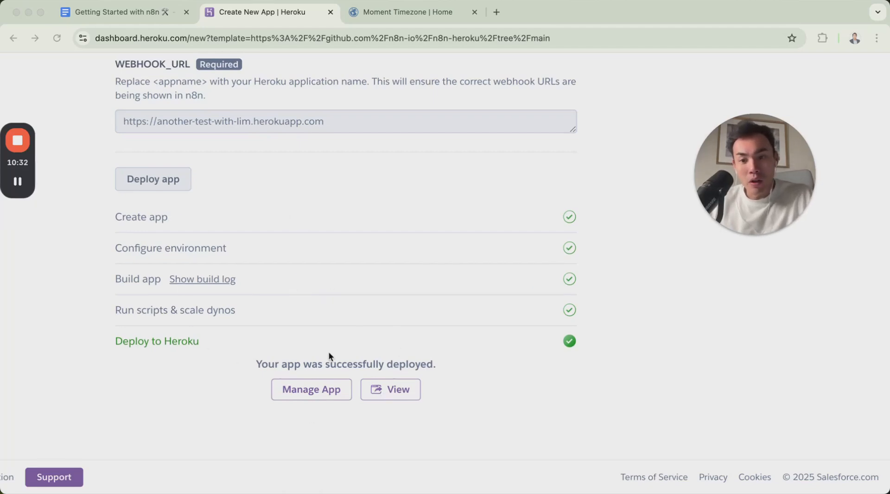
mouse_move(390, 390)
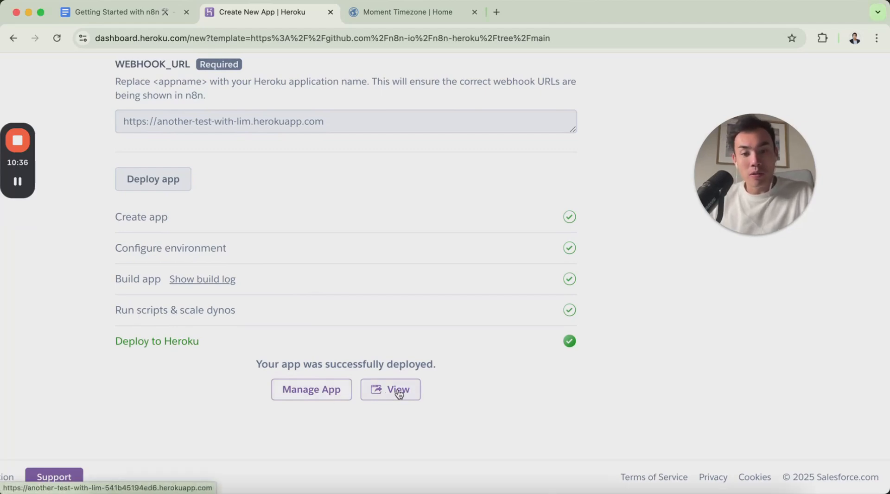
- View the successfully deployed n8n app in a new tab
left_click(390, 389)
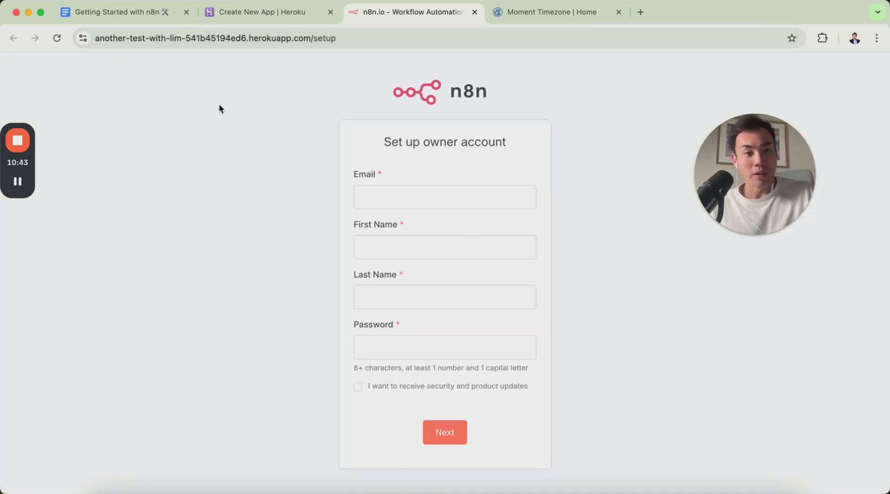
- Enter the owner email address using a saved suggestion
left_click(444, 197)
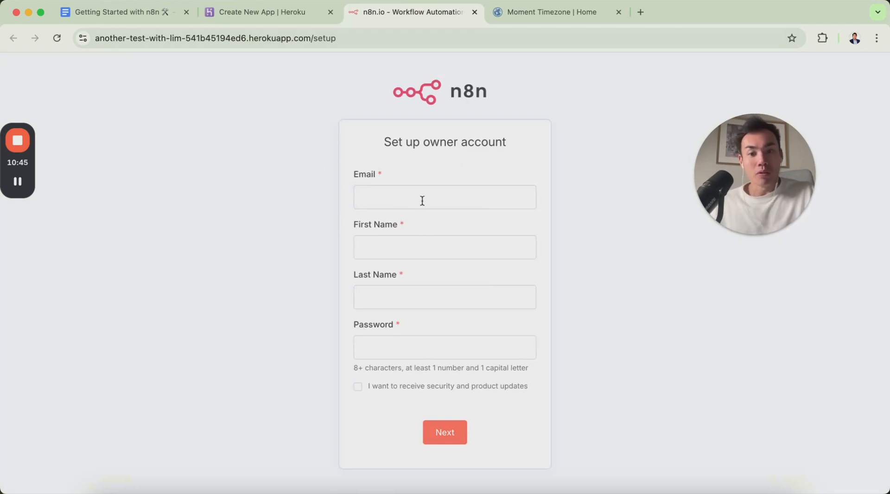
mouse_move(506, 106)
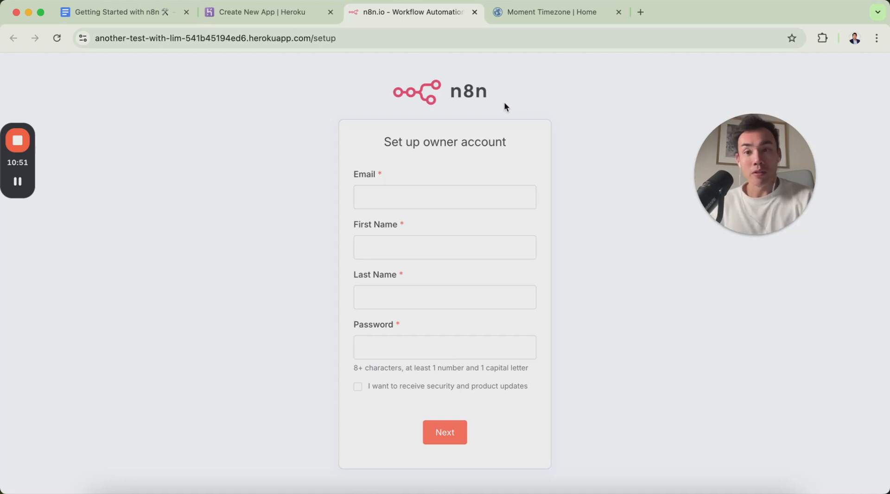
left_click(214, 38)
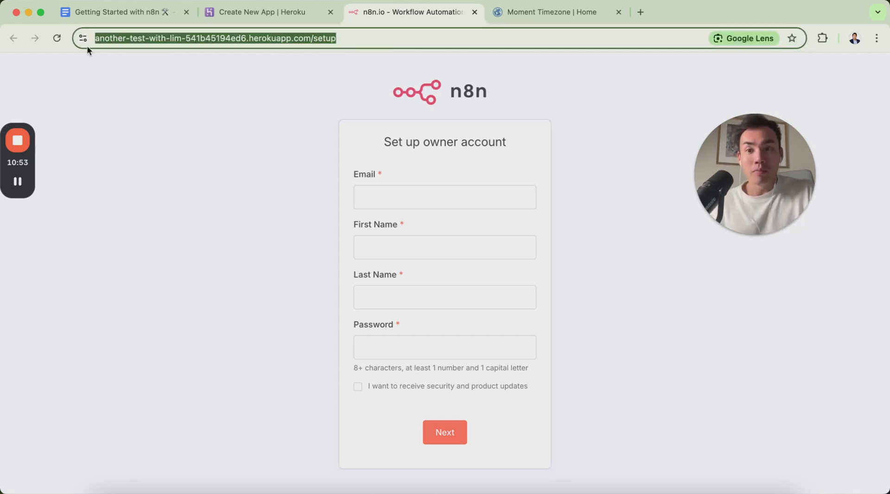
left_click(444, 432)
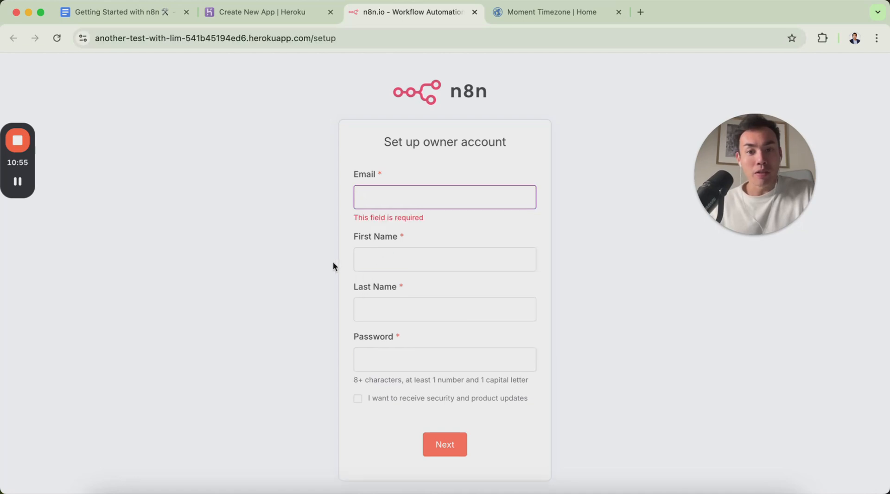
left_click(444, 197)
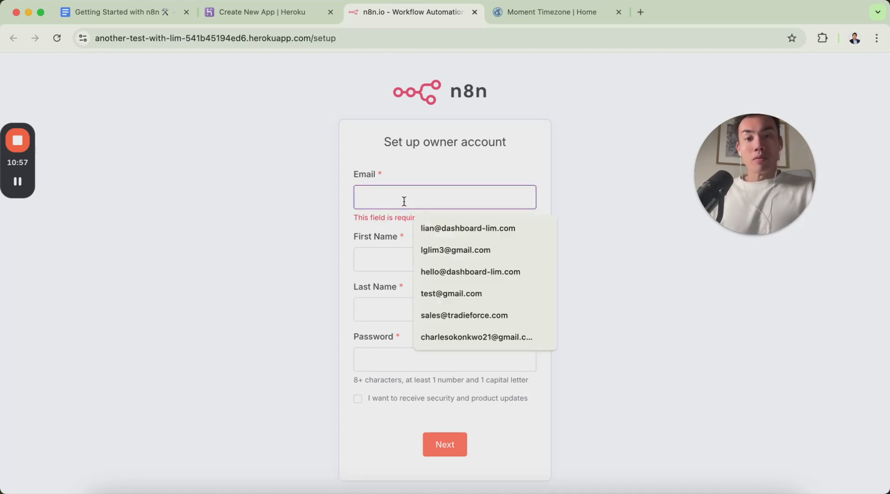
type("Lia")
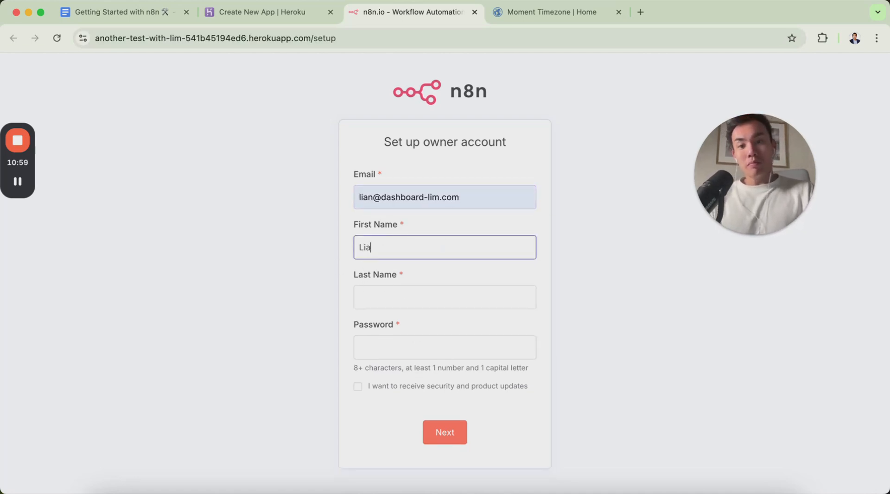
type("Lim")
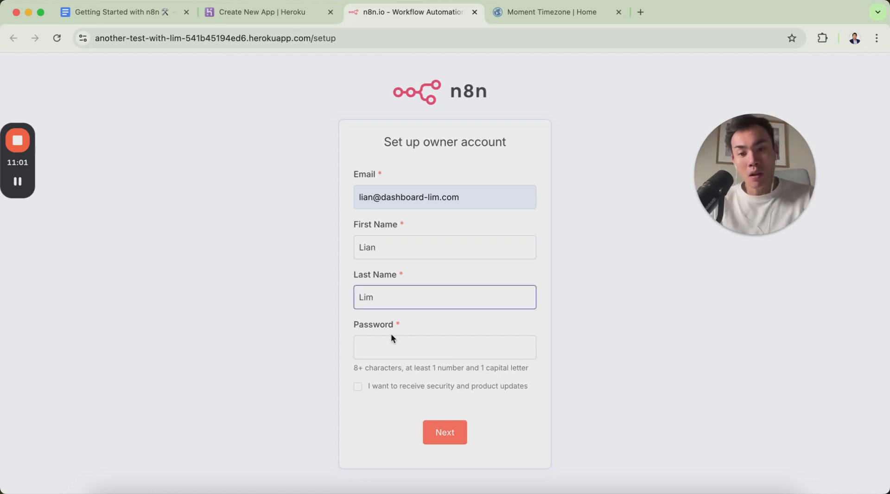
left_click(444, 347)
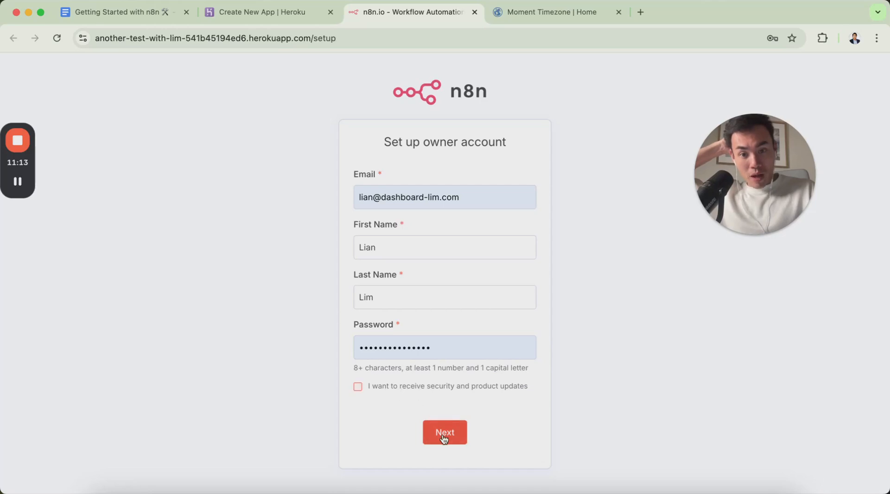
left_click(444, 432)
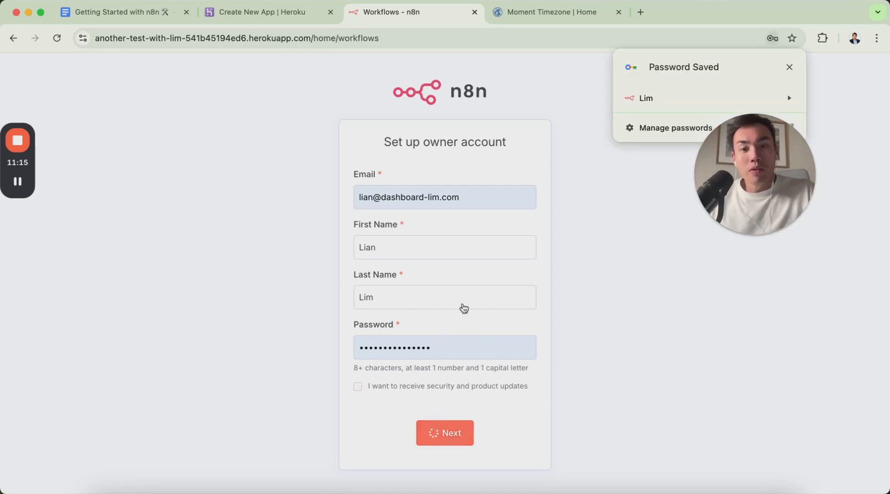
- Submit the Customize n8n answers and skip the free license key offer to reach the Overview page
left_click(444, 432)
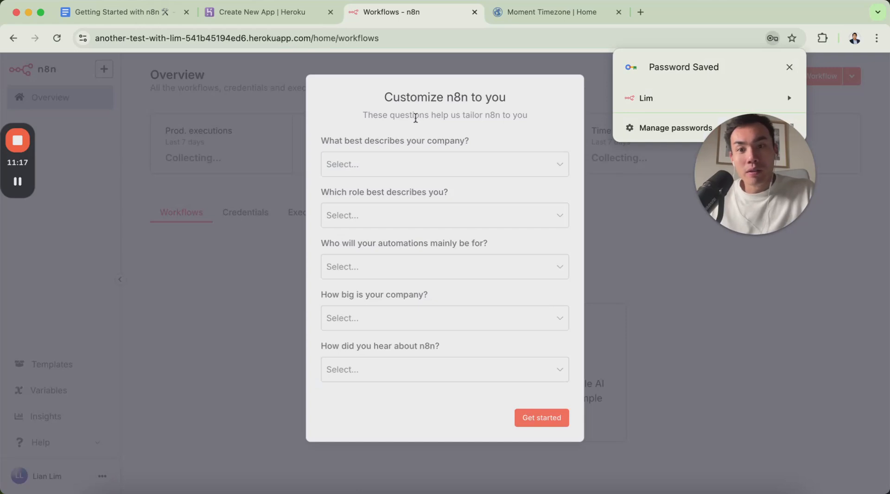
mouse_move(576, 205)
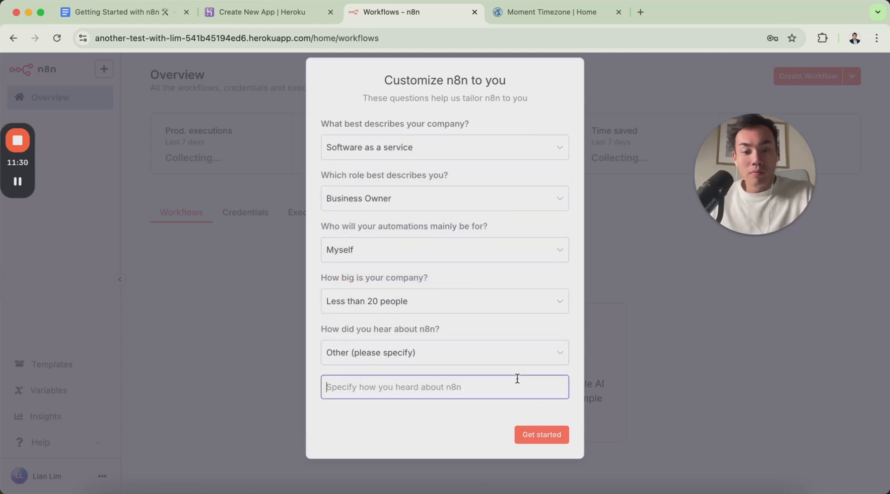
left_click(541, 434)
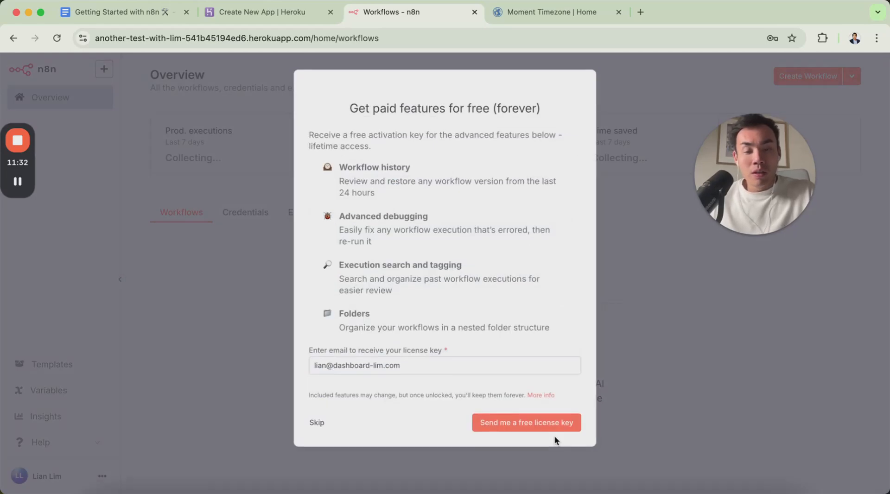
left_click(316, 422)
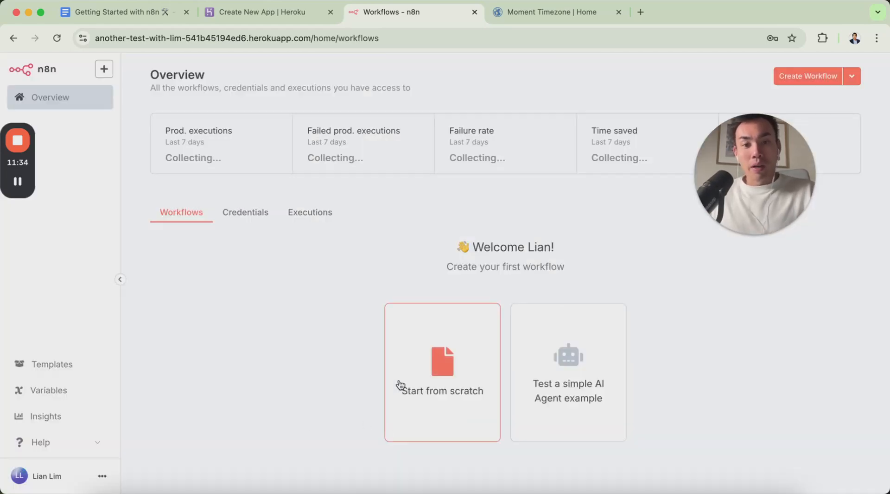
mouse_move(35, 160)
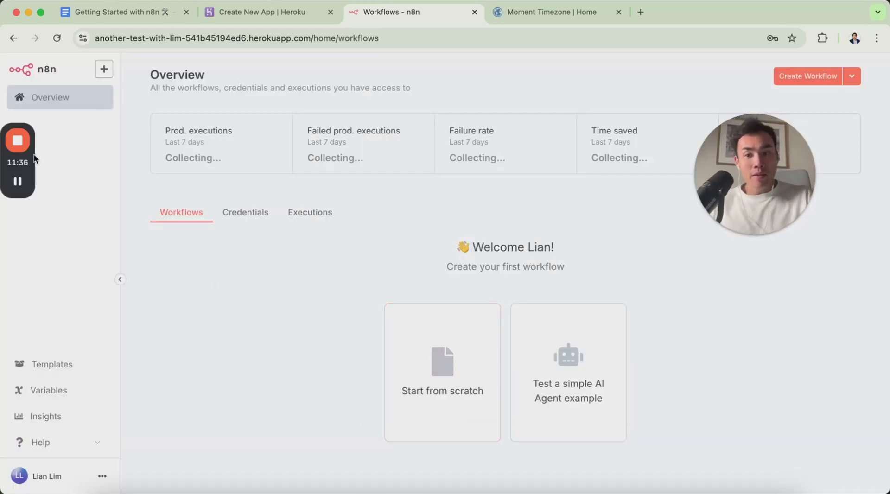